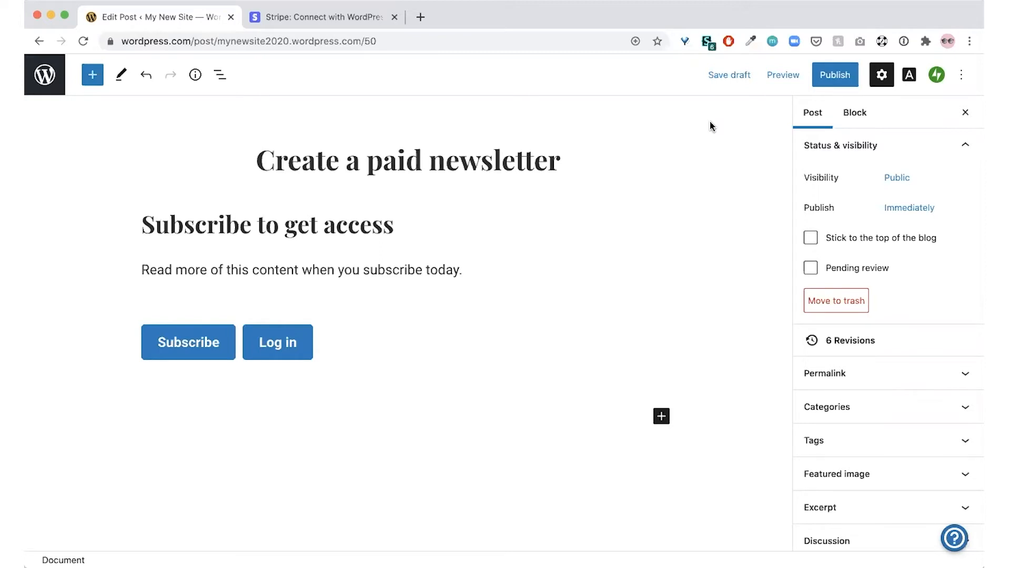
{"action": "mouse_move", "coordinate": [698, 136]}
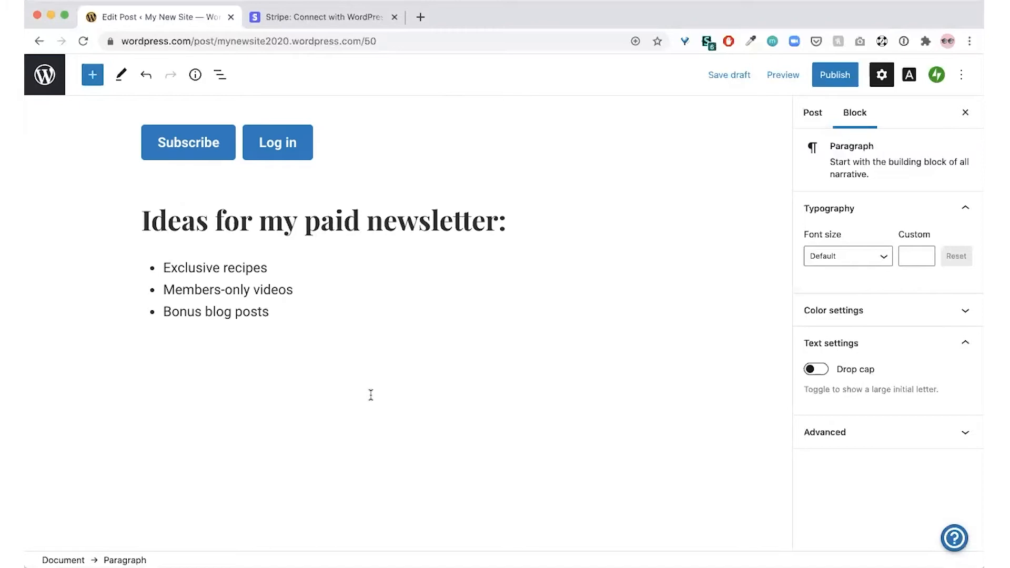
- Start a new post from the site's posts list and title it 'Welcome to my newsletter!'
{"action": "left_click", "coordinate": [44, 75]}
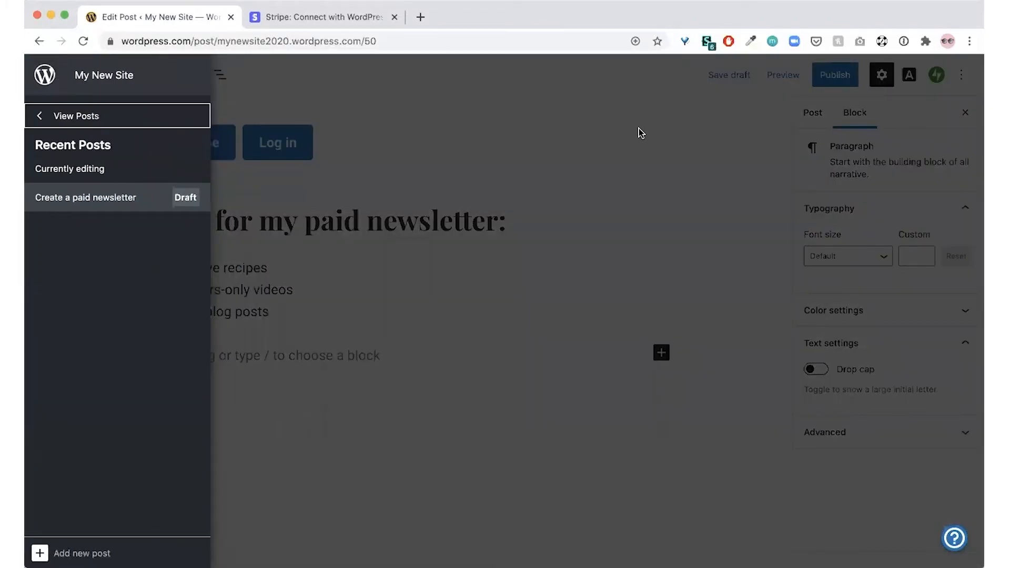
{"action": "left_click", "coordinate": [75, 116]}
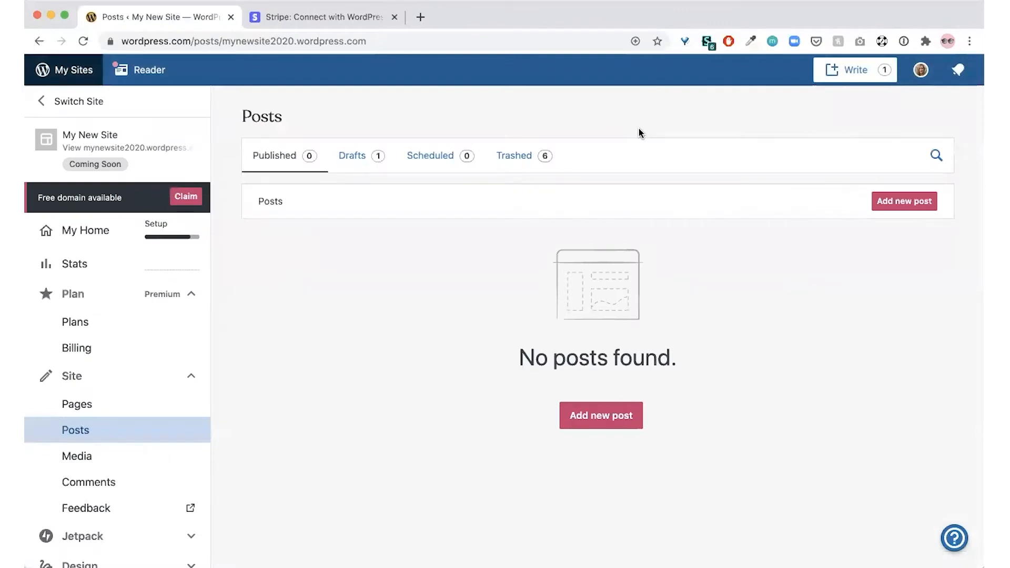
{"action": "mouse_move", "coordinate": [124, 383]}
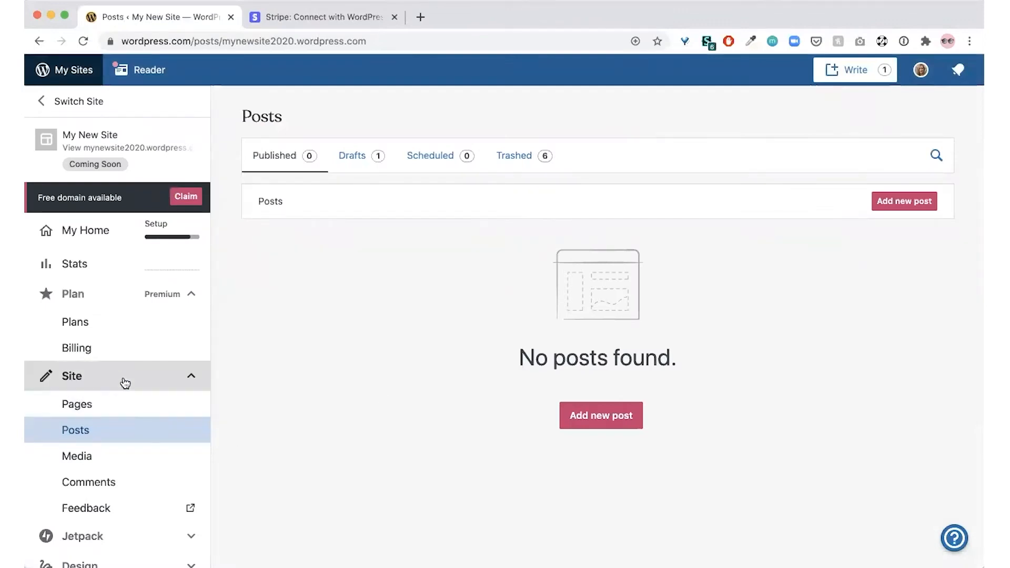
{"action": "mouse_move", "coordinate": [118, 435]}
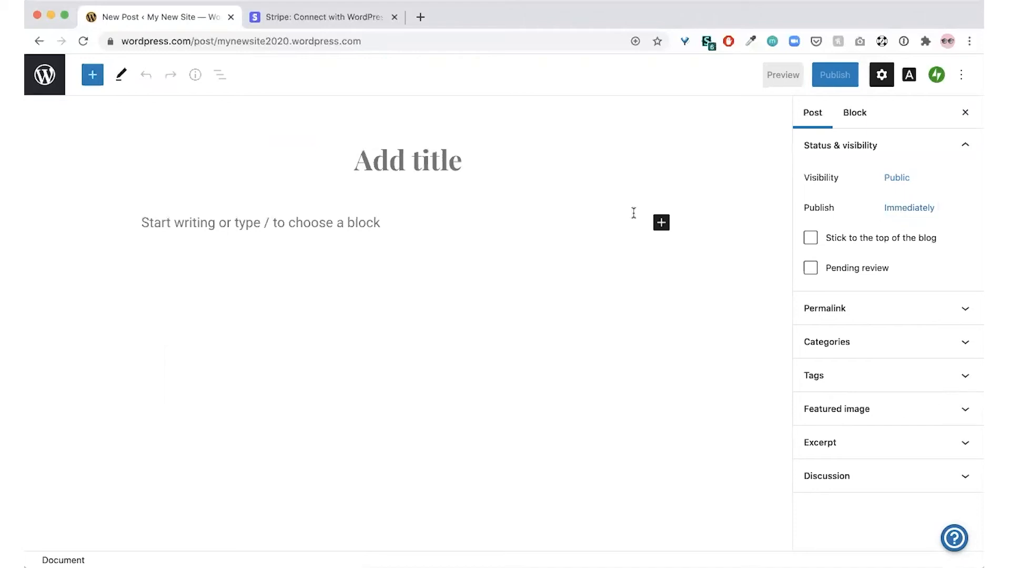
{"action": "type", "text": "W"}
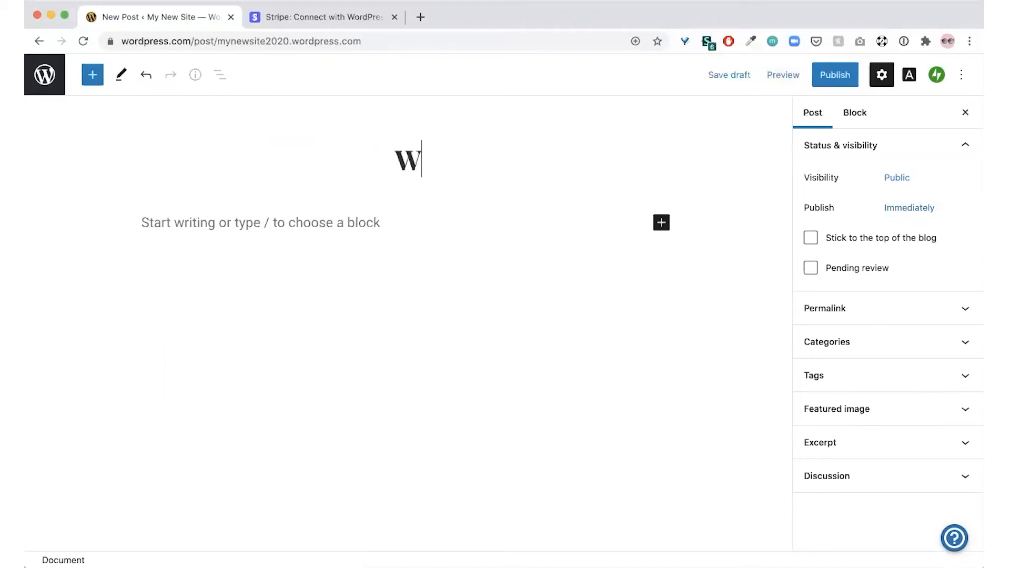
{"action": "type", "text": "Welcome to my ne"}
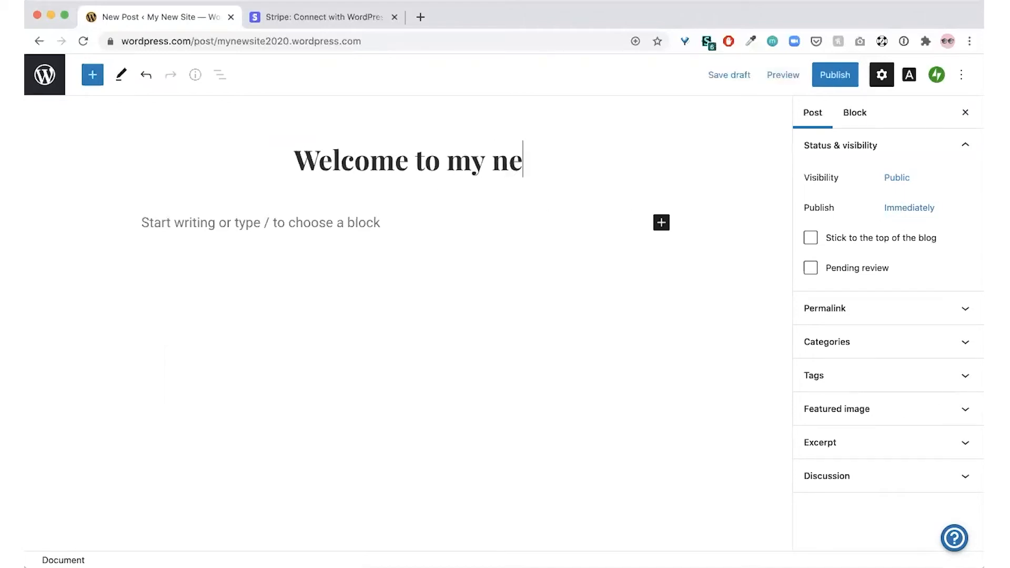
{"action": "type", "text": "wslette"}
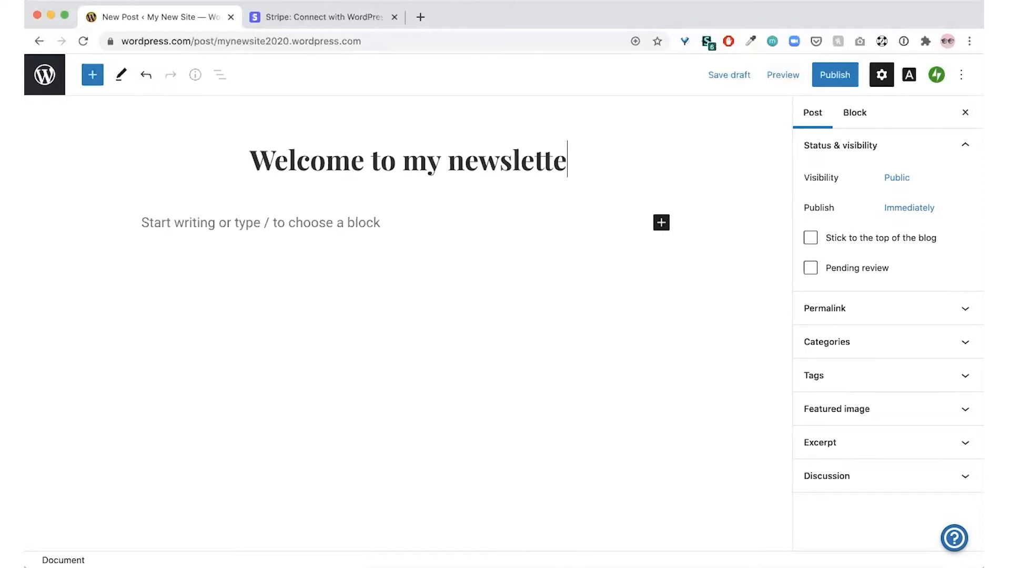
{"action": "type", "text": "r!"}
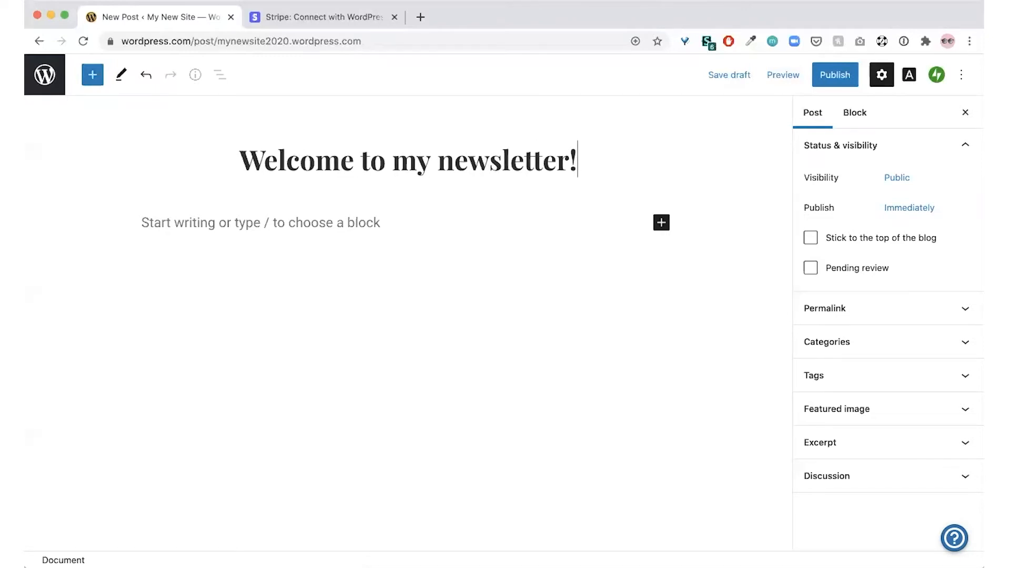
{"action": "mouse_move", "coordinate": [92, 74]}
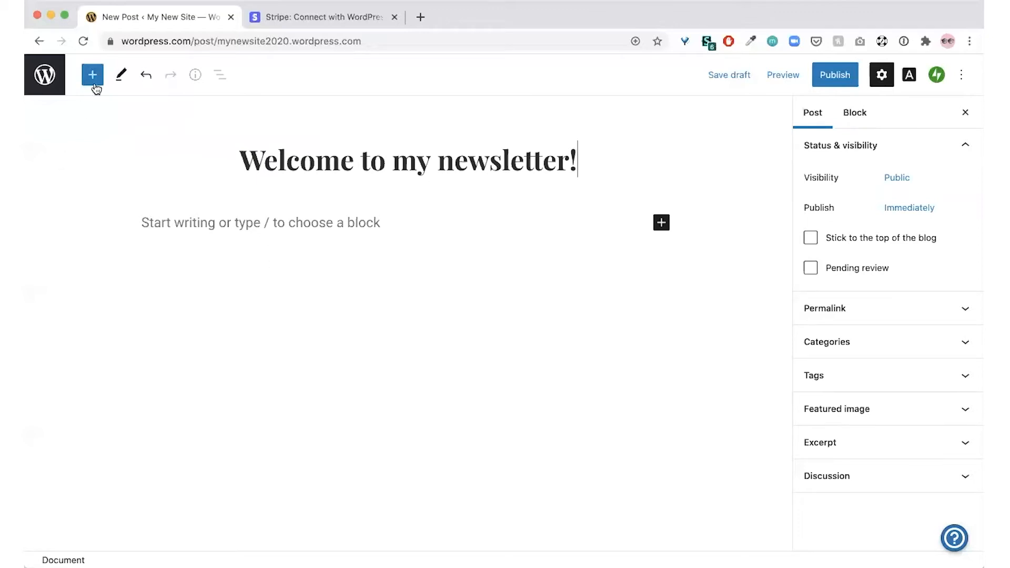
- Search the block inserter for 'premium' and insert the Premium Content block below the title
{"action": "left_click", "coordinate": [92, 74]}
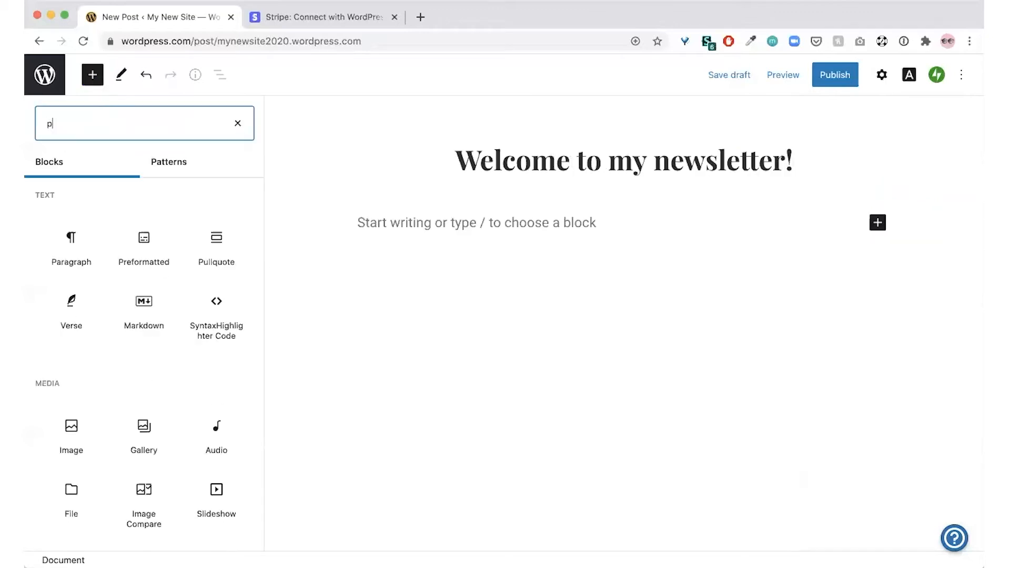
{"action": "type", "text": "remi"}
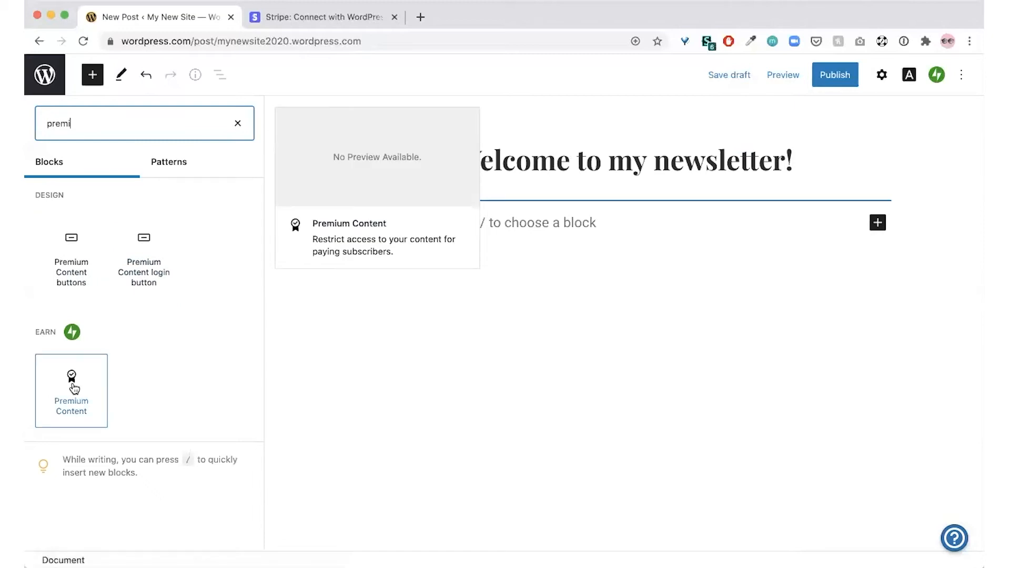
{"action": "left_click", "coordinate": [71, 390]}
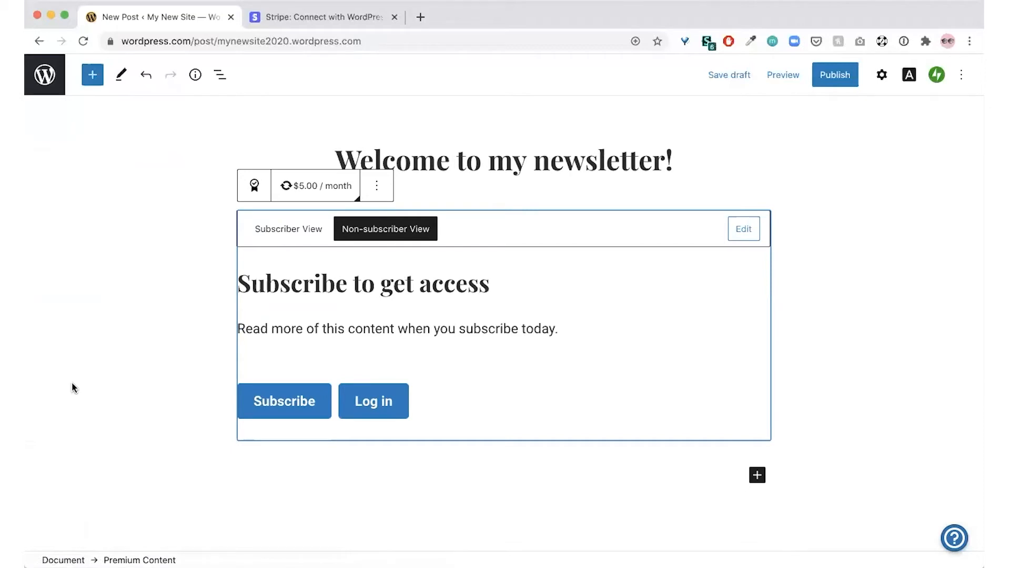
{"action": "mouse_move", "coordinate": [76, 197]}
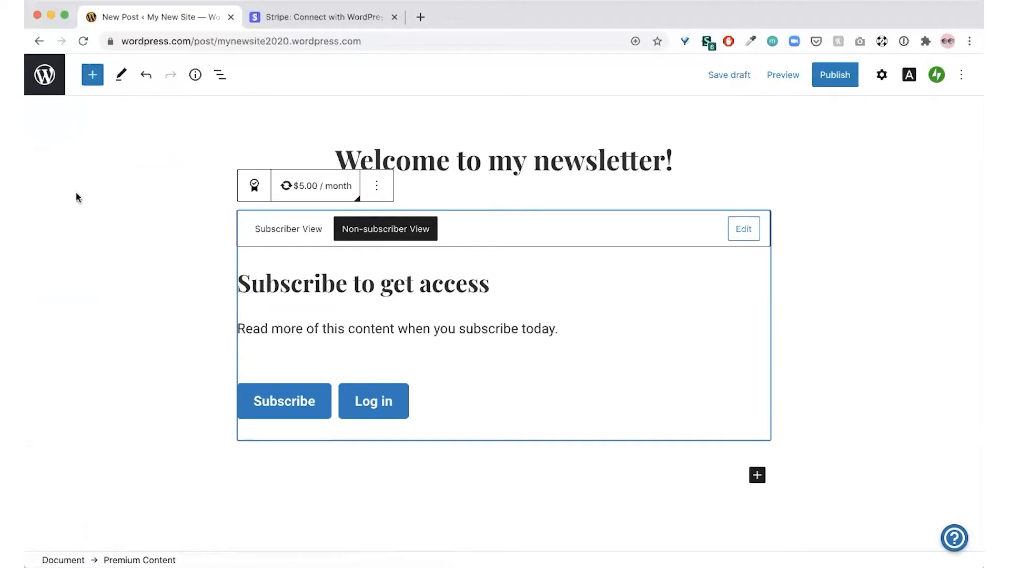
- Bring up the Stripe Connect with WordPress.com tab and scroll through the account activation form
{"action": "left_click", "coordinate": [320, 17]}
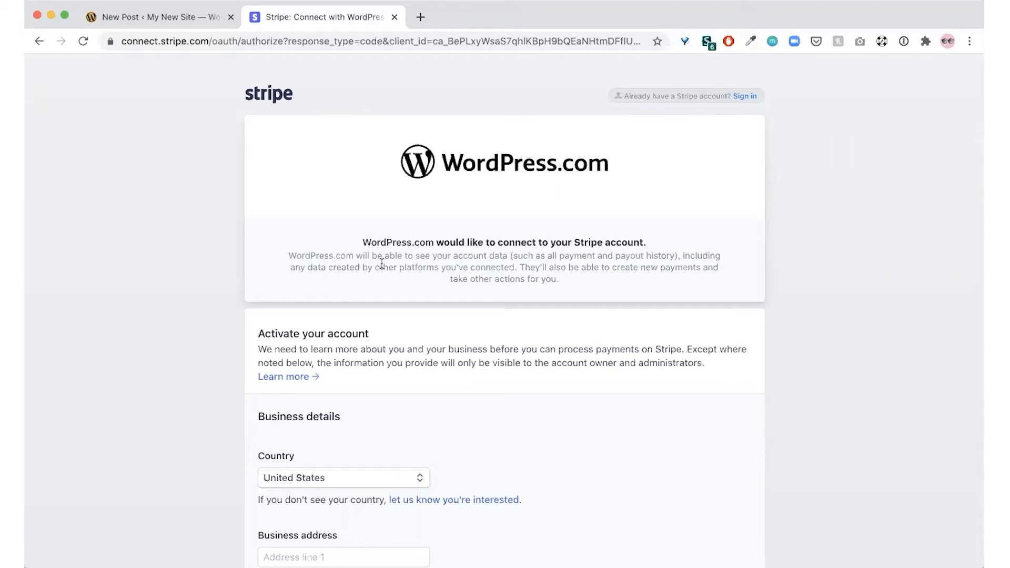
{"action": "scroll", "scroll_direction": "down", "scroll_amount": 3}
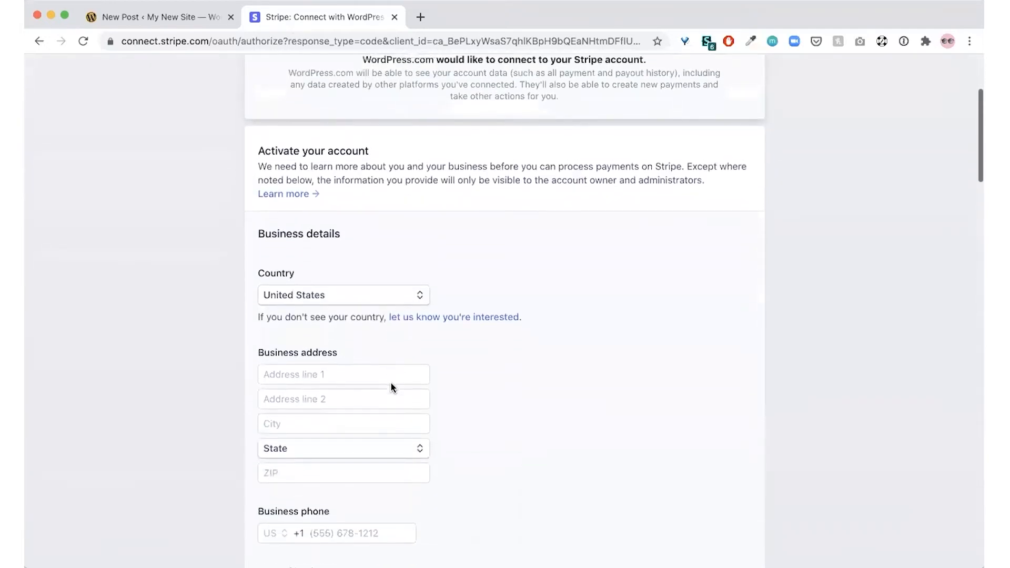
{"action": "scroll", "scroll_direction": "up", "scroll_amount": 3}
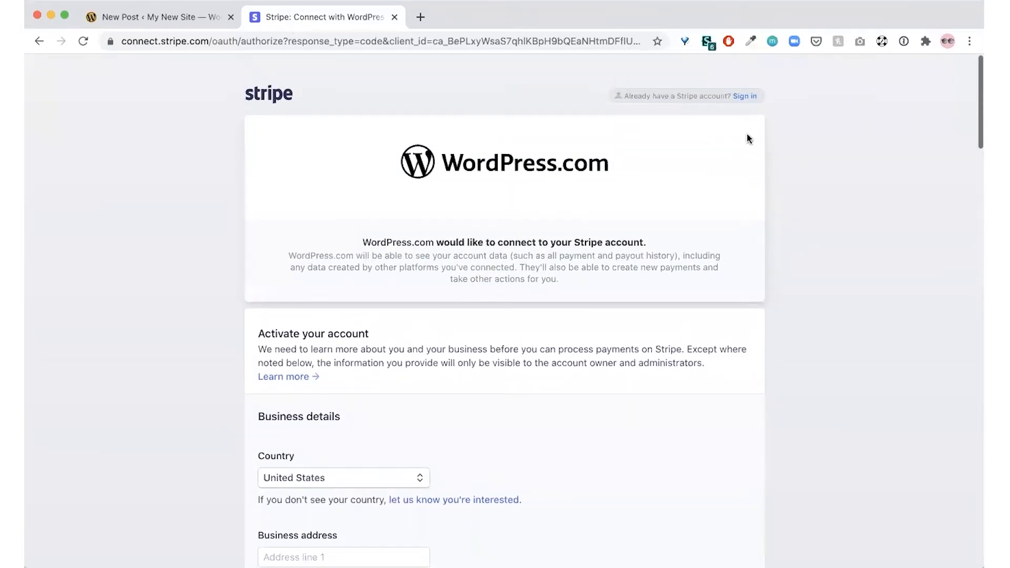
{"action": "mouse_move", "coordinate": [721, 146]}
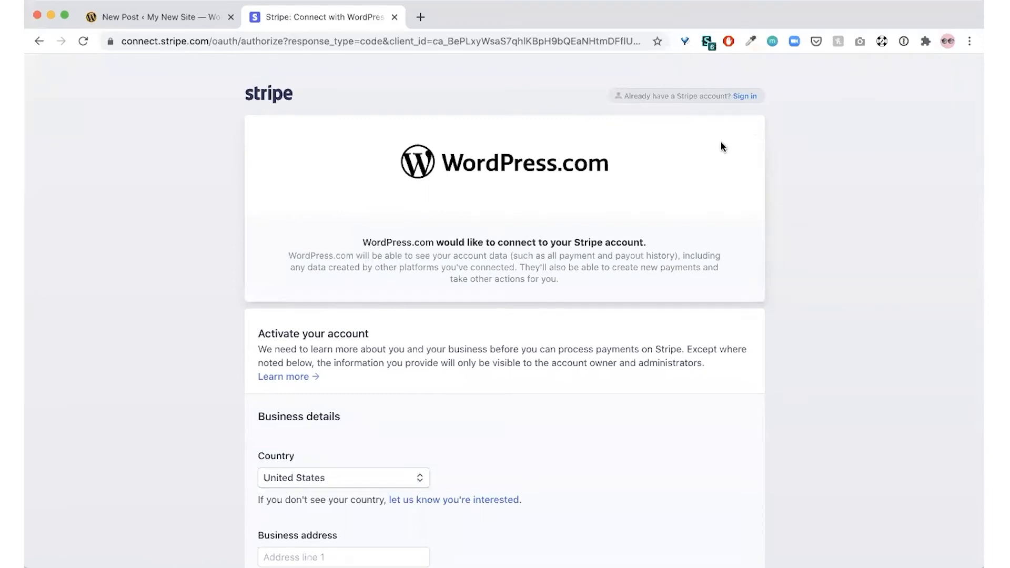
{"action": "mouse_move", "coordinate": [746, 104]}
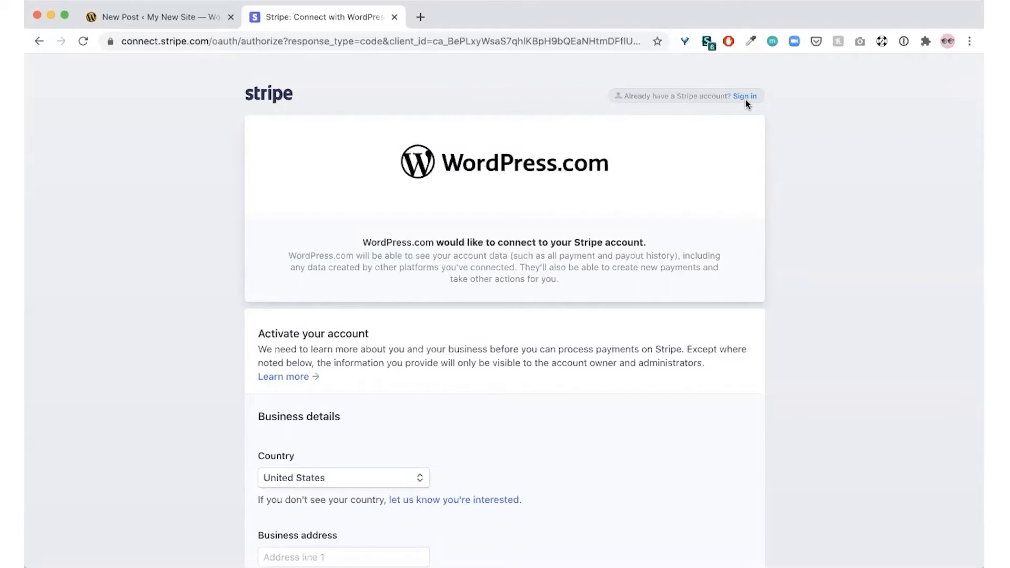
{"action": "mouse_move", "coordinate": [412, 120]}
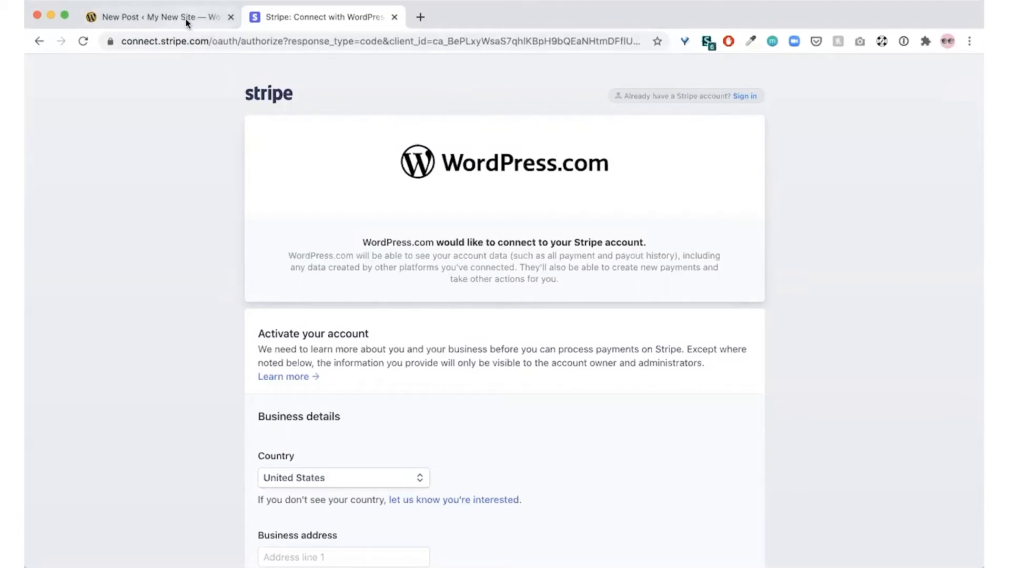
- Review the Premium Content block's plan settings, keeping USD 5 billed monthly
{"action": "left_click", "coordinate": [154, 17]}
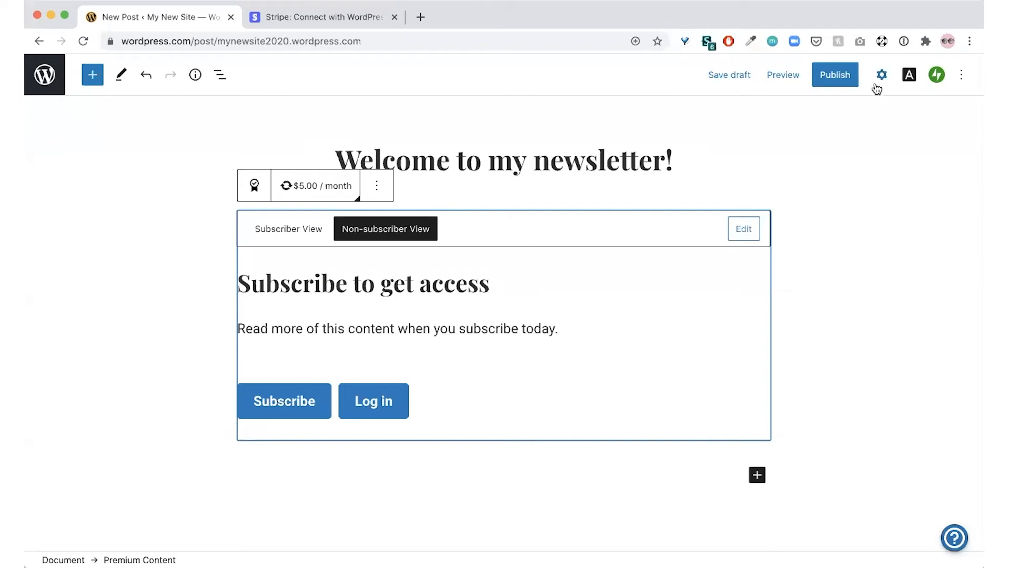
{"action": "left_click", "coordinate": [881, 74]}
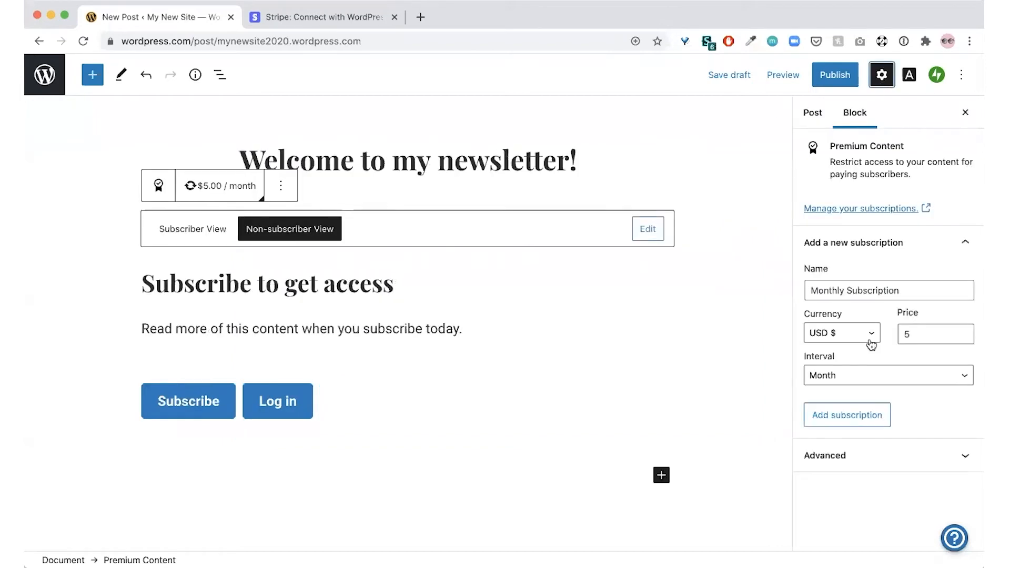
{"action": "mouse_move", "coordinate": [908, 378]}
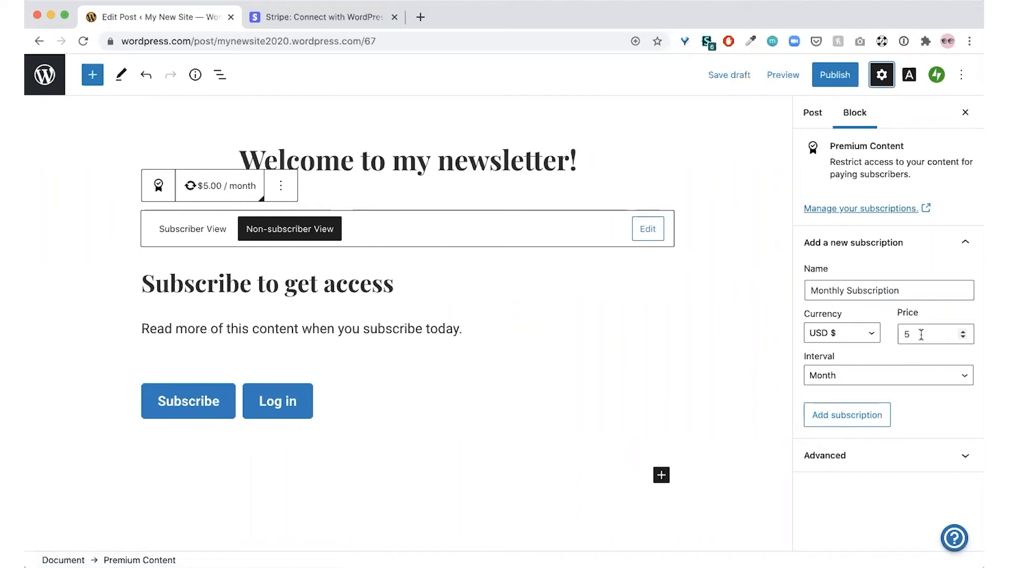
{"action": "left_click", "coordinate": [887, 375]}
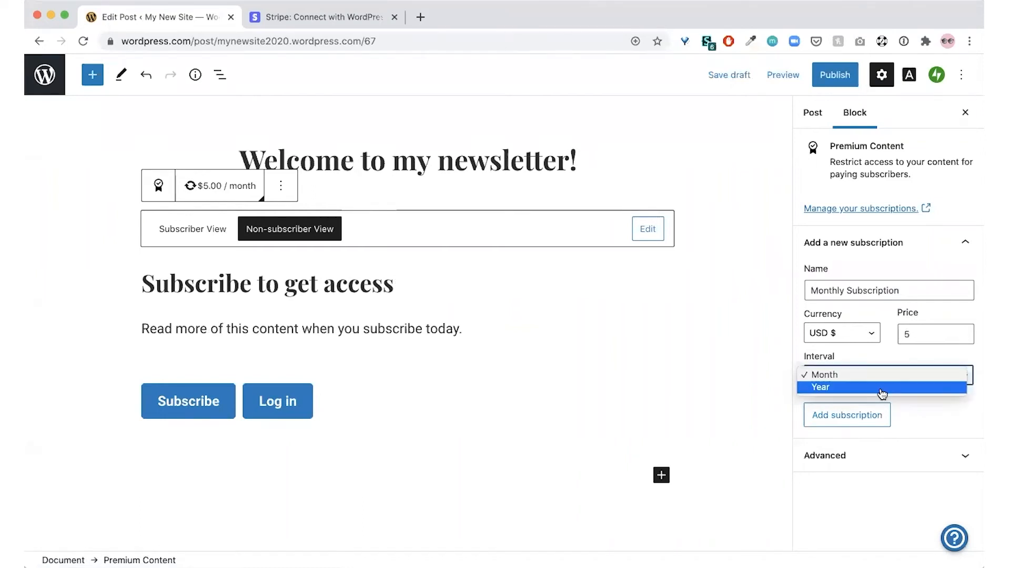
{"action": "mouse_move", "coordinate": [609, 376]}
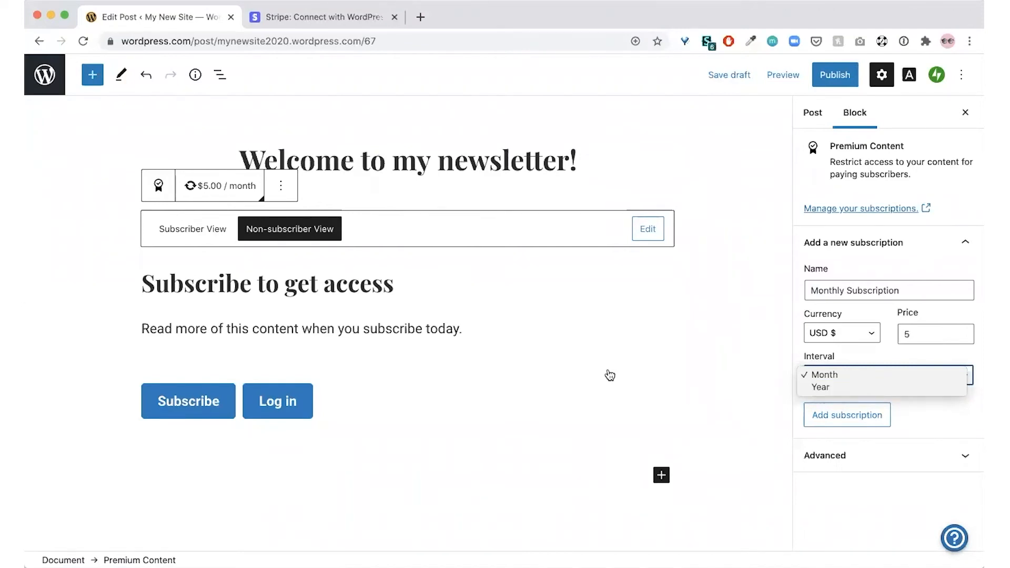
{"action": "mouse_move", "coordinate": [526, 314]}
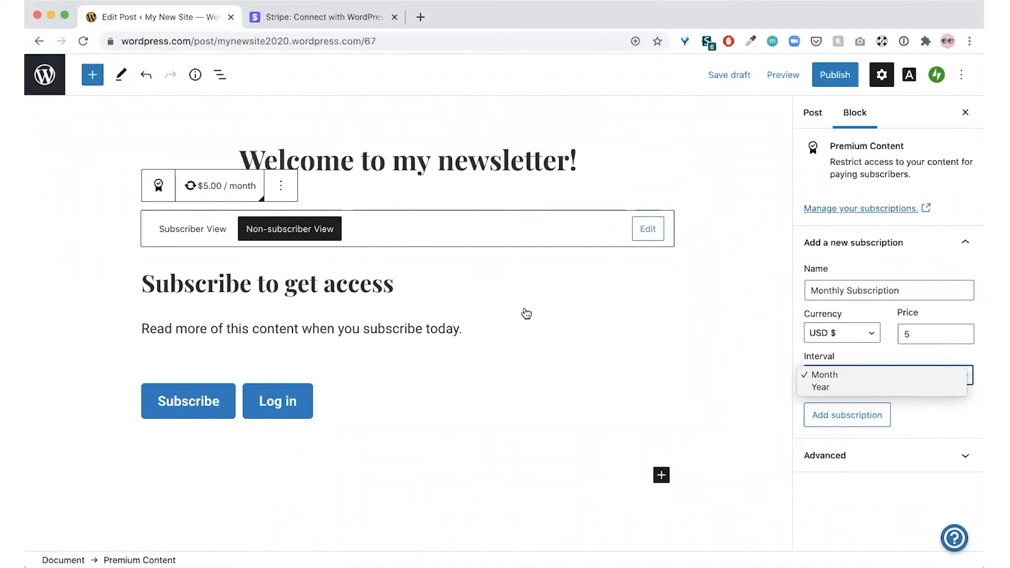
{"action": "left_click", "coordinate": [822, 374]}
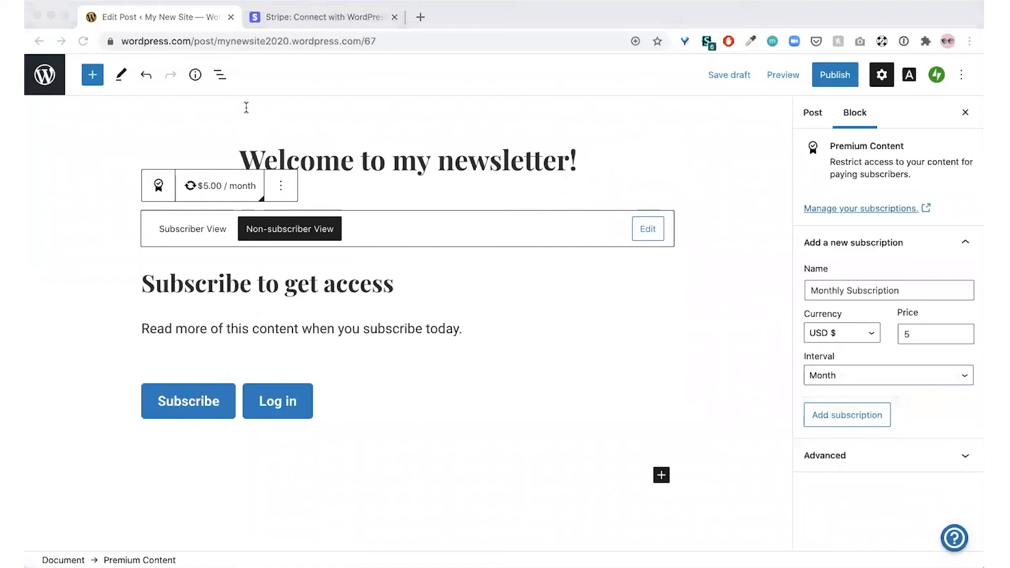
{"action": "mouse_move", "coordinate": [303, 327]}
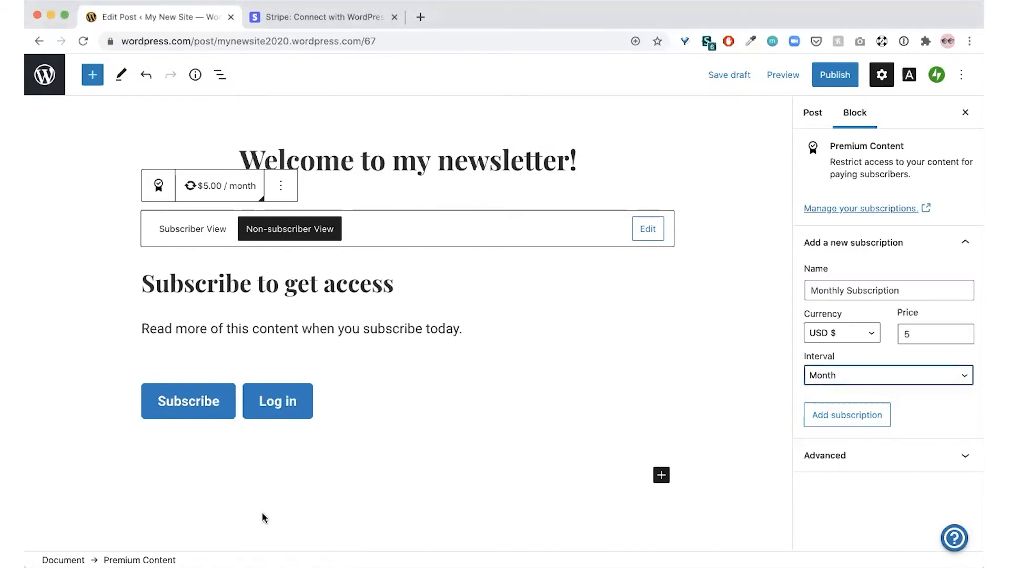
{"action": "mouse_move", "coordinate": [326, 390]}
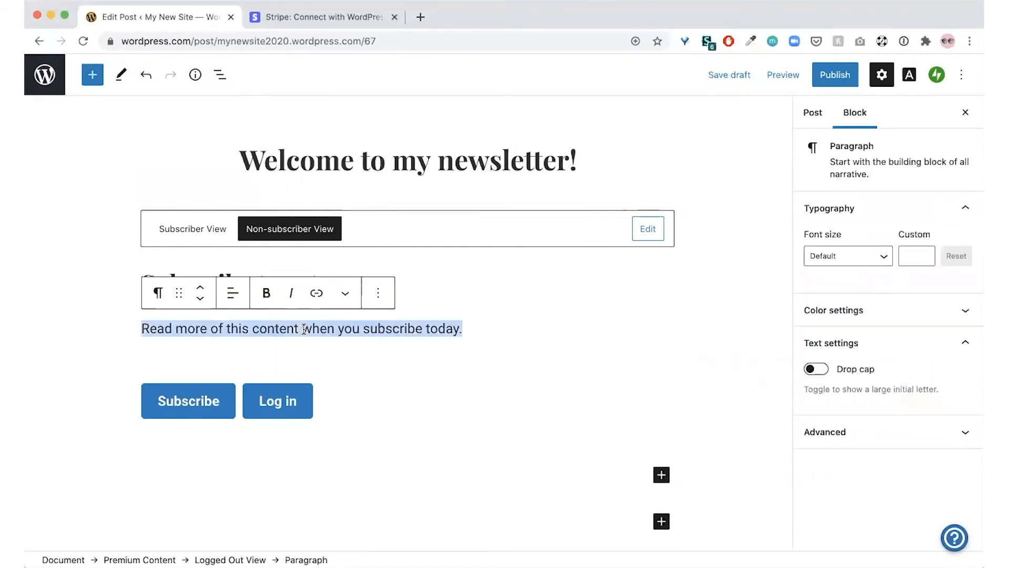
- Write the non-subscriber message 'Subscribe today to get exclusive bonus blog posts every month! :)', then show Subscriber View
{"action": "type", "text": "Subscribe today to get exclusive bonus blog posts every month! :)"}
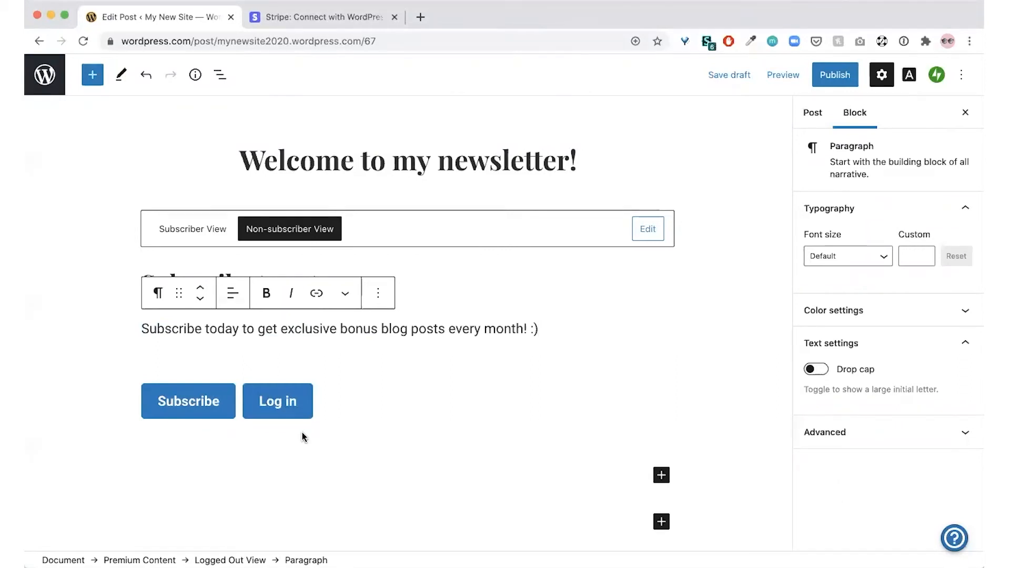
{"action": "mouse_move", "coordinate": [192, 228]}
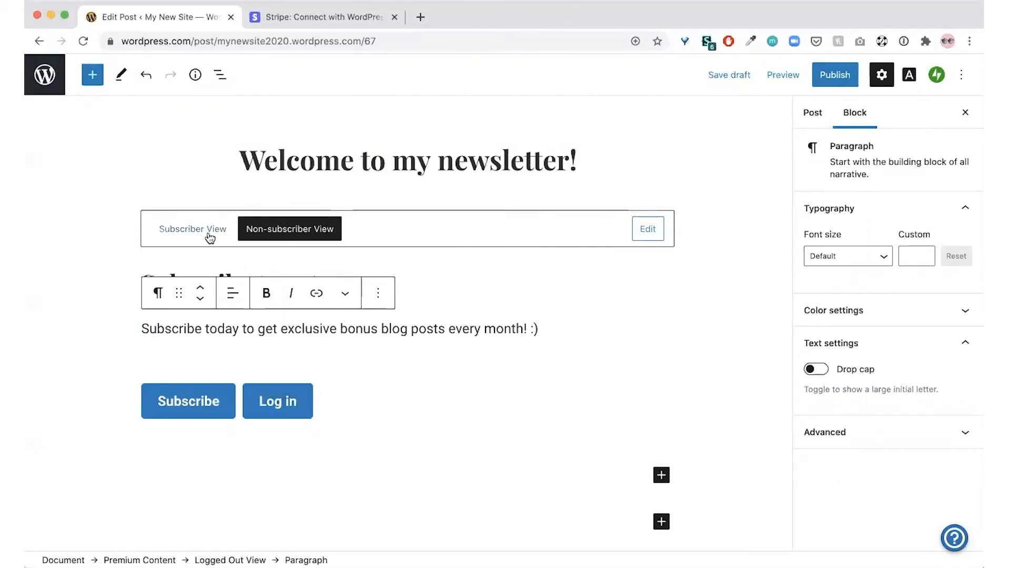
{"action": "left_click", "coordinate": [192, 228]}
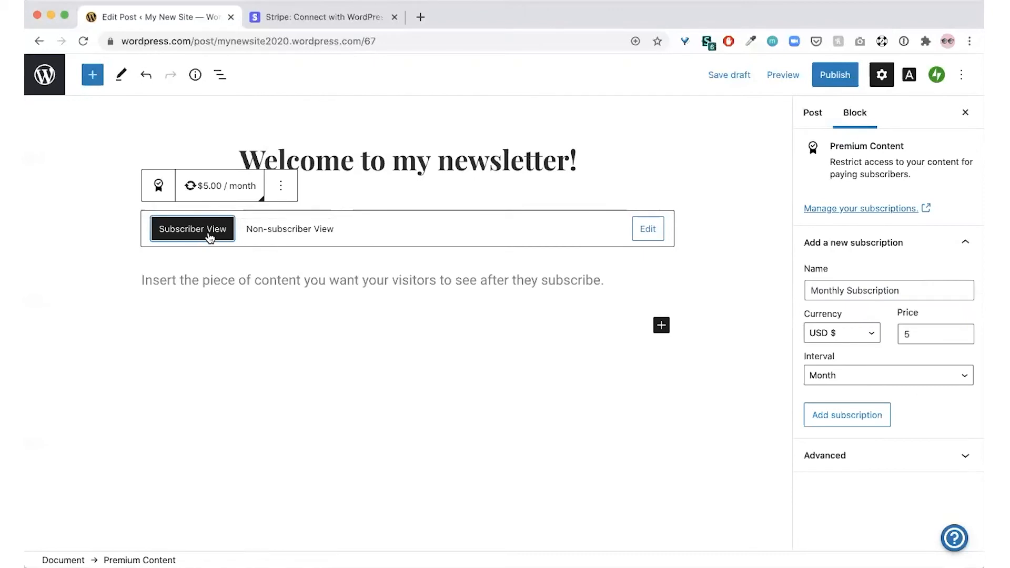
{"action": "mouse_move", "coordinate": [309, 402]}
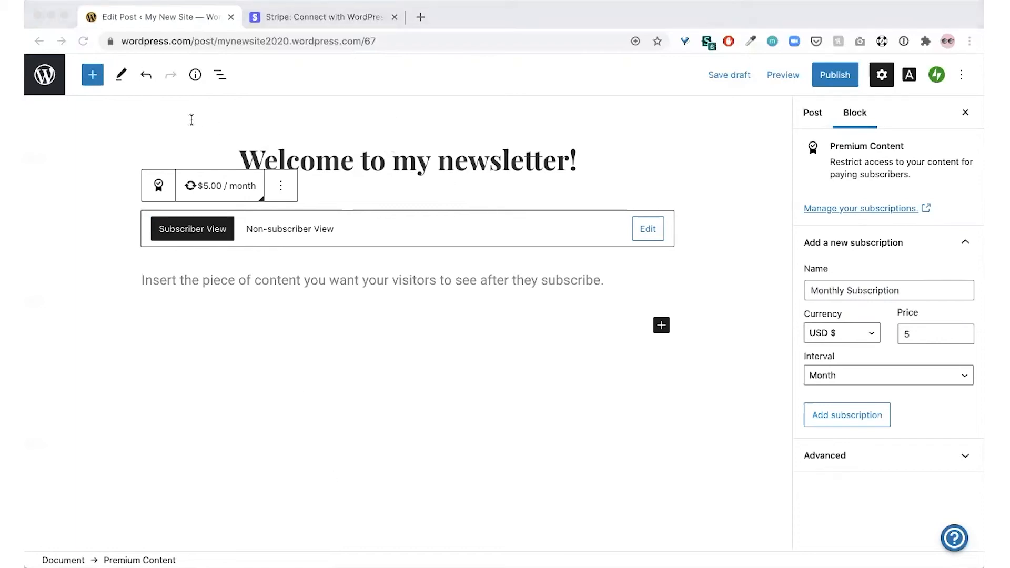
- Write the subscriber-only welcome paragraph thanking supporters, then check both Premium Content views
{"action": "left_click", "coordinate": [370, 279]}
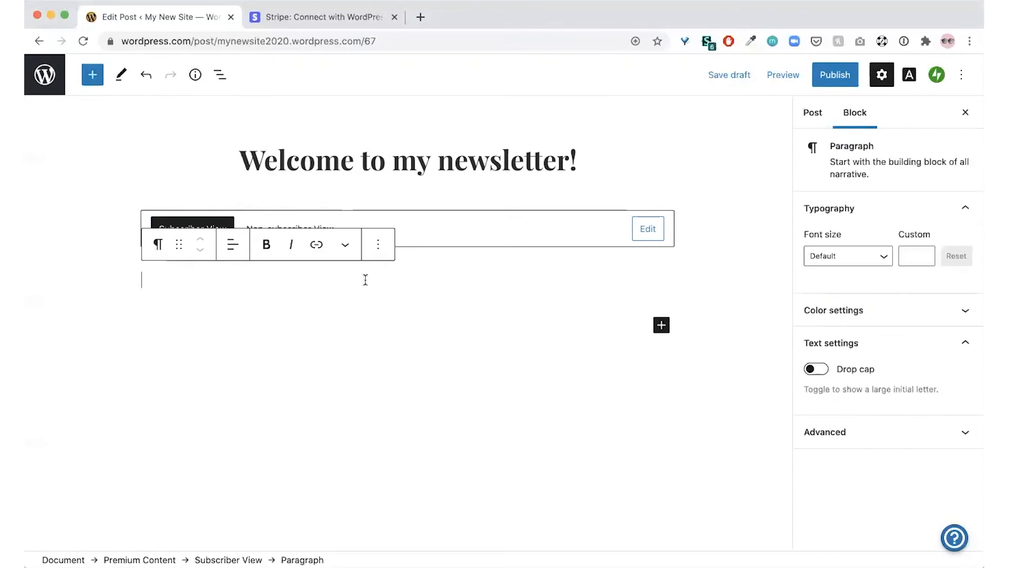
{"action": "type", "text": "Welcome to the first bonus blog post! Thank you for supporting my blog. I'm looking forward to sharing some exclusive bonus content with you every month."}
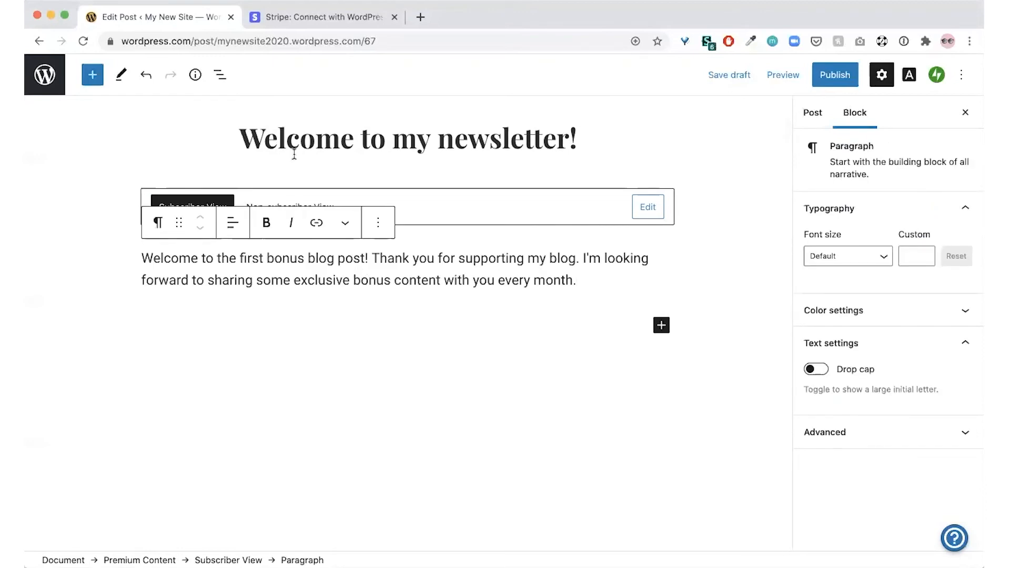
{"action": "left_click", "coordinate": [289, 207]}
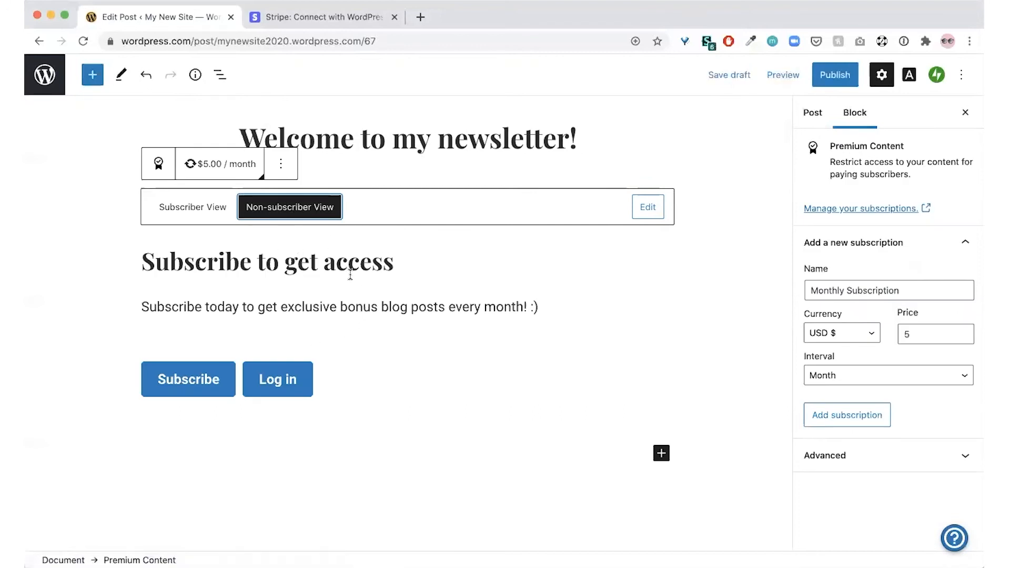
{"action": "left_click", "coordinate": [192, 206]}
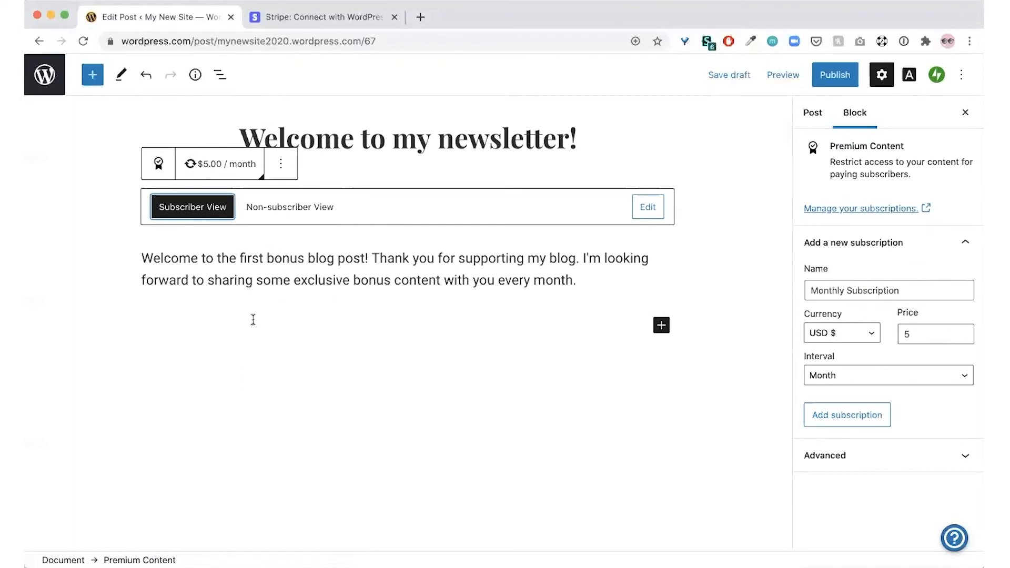
{"action": "mouse_move", "coordinate": [261, 321]}
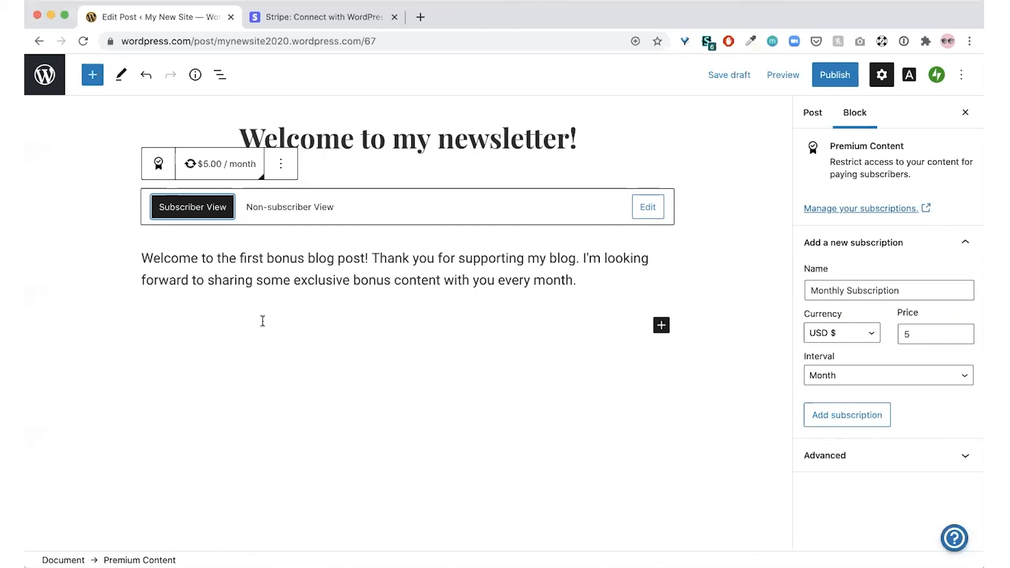
{"action": "mouse_move", "coordinate": [587, 251]}
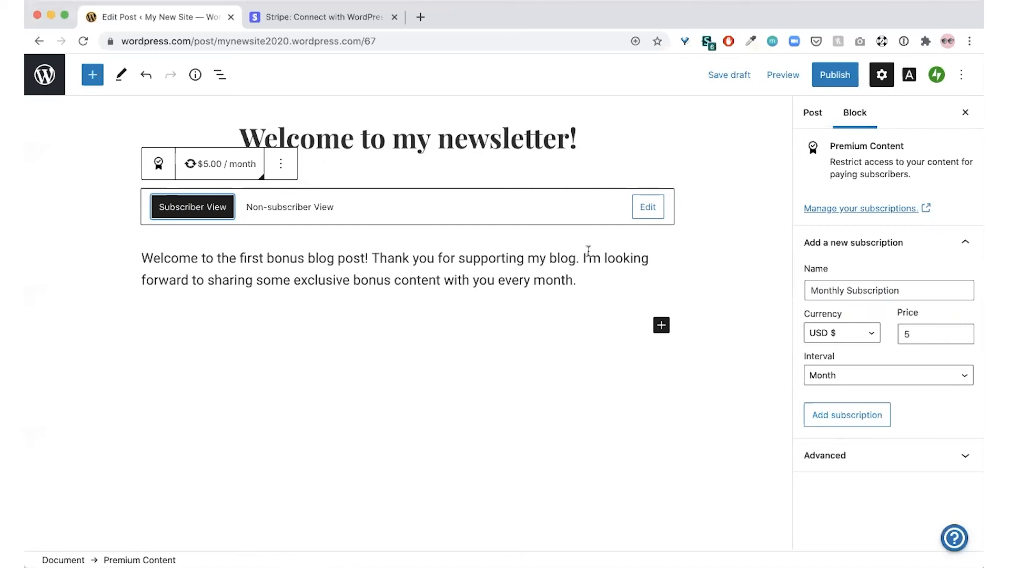
{"action": "mouse_move", "coordinate": [823, 216]}
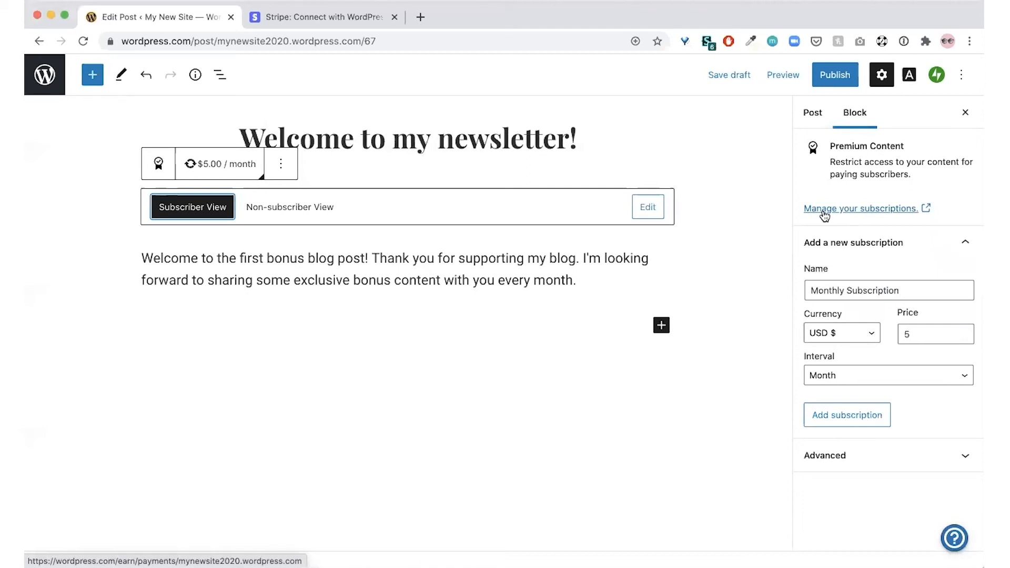
- From Manage your subscriptions, go to Payment plans and edit the $5.00 Monthly Subscription
{"action": "left_click", "coordinate": [861, 209]}
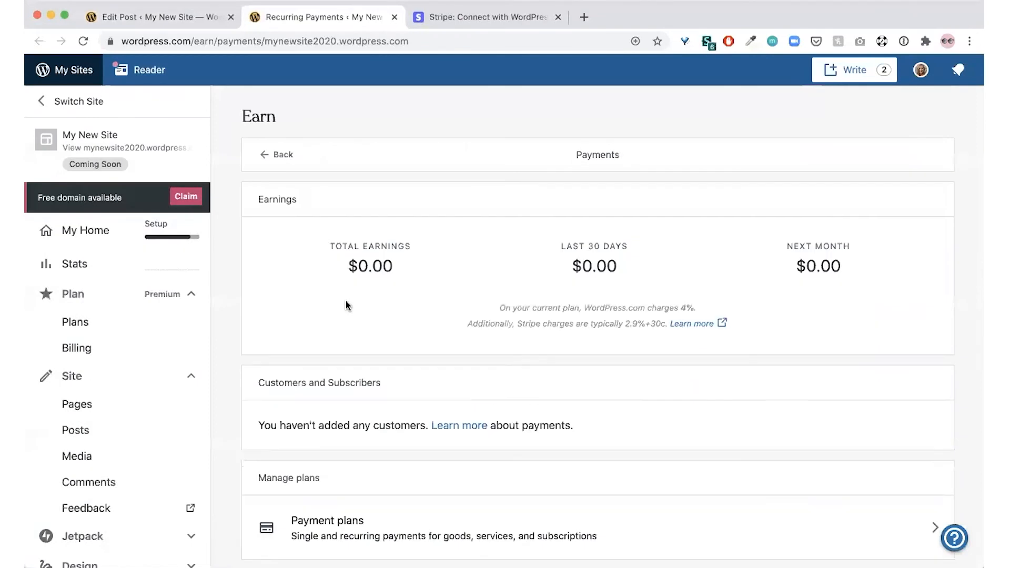
{"action": "scroll", "scroll_direction": "down", "scroll_amount": 3}
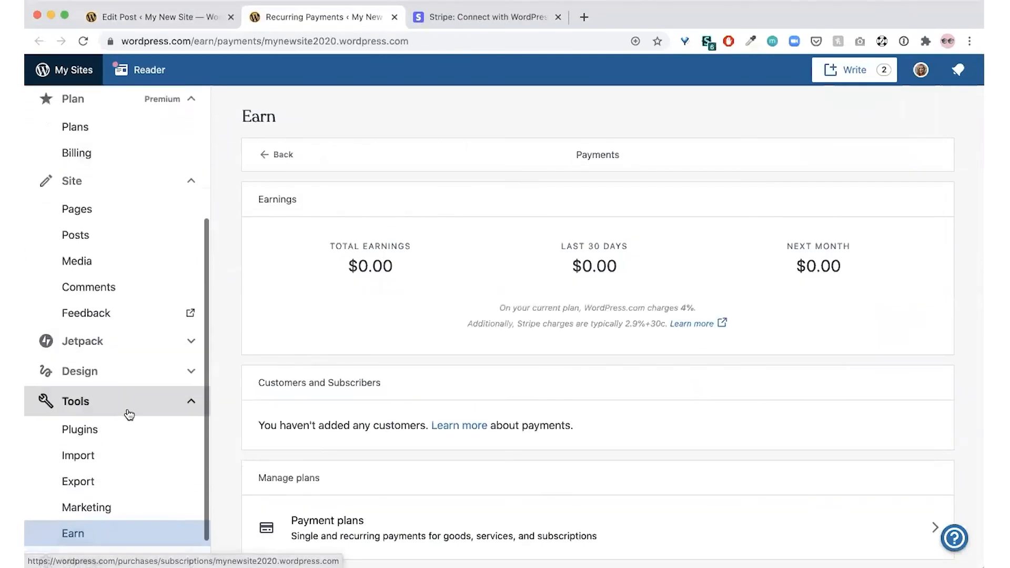
{"action": "scroll", "scroll_direction": "down", "scroll_amount": 3}
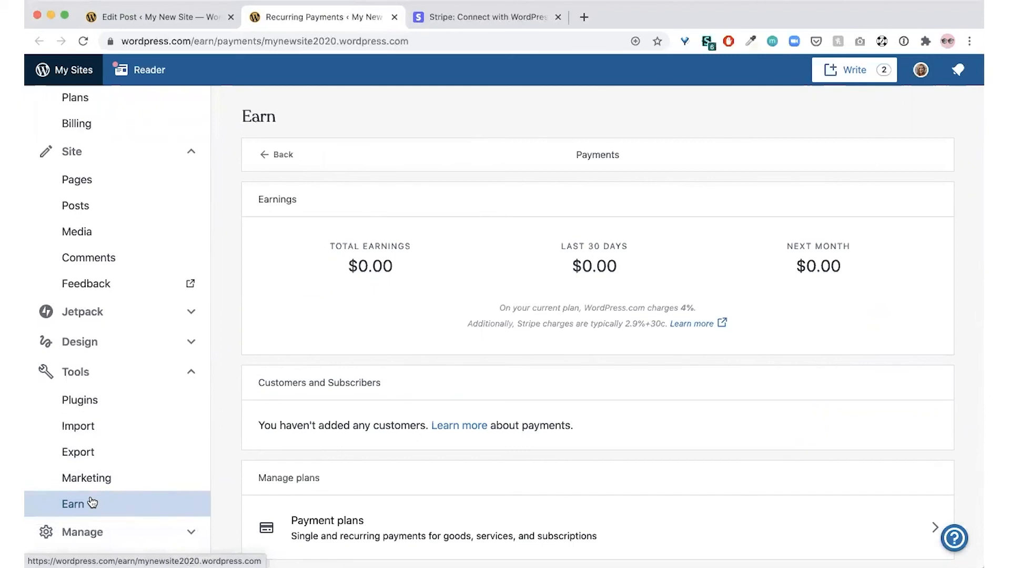
{"action": "mouse_move", "coordinate": [335, 445]}
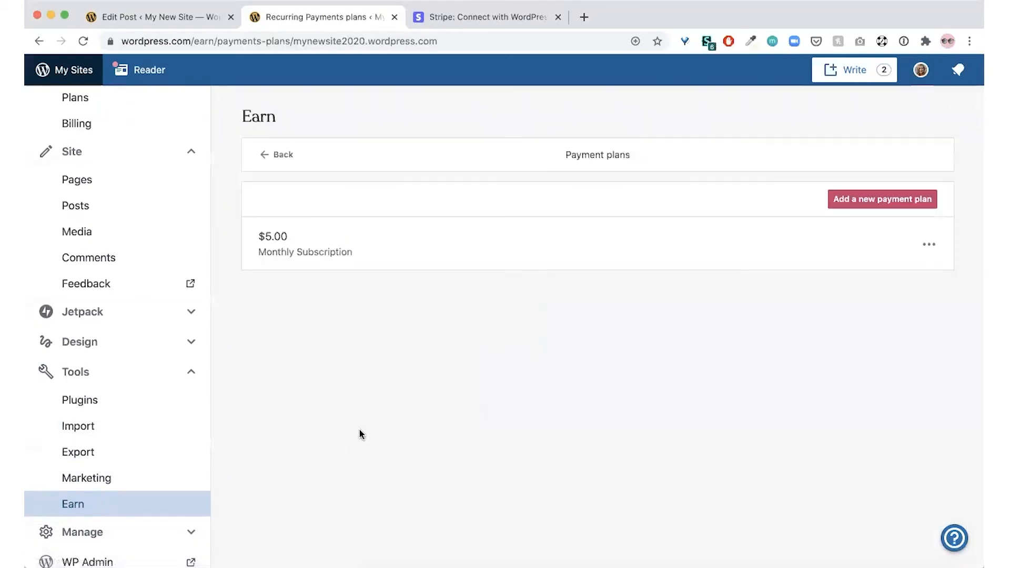
{"action": "mouse_move", "coordinate": [630, 261]}
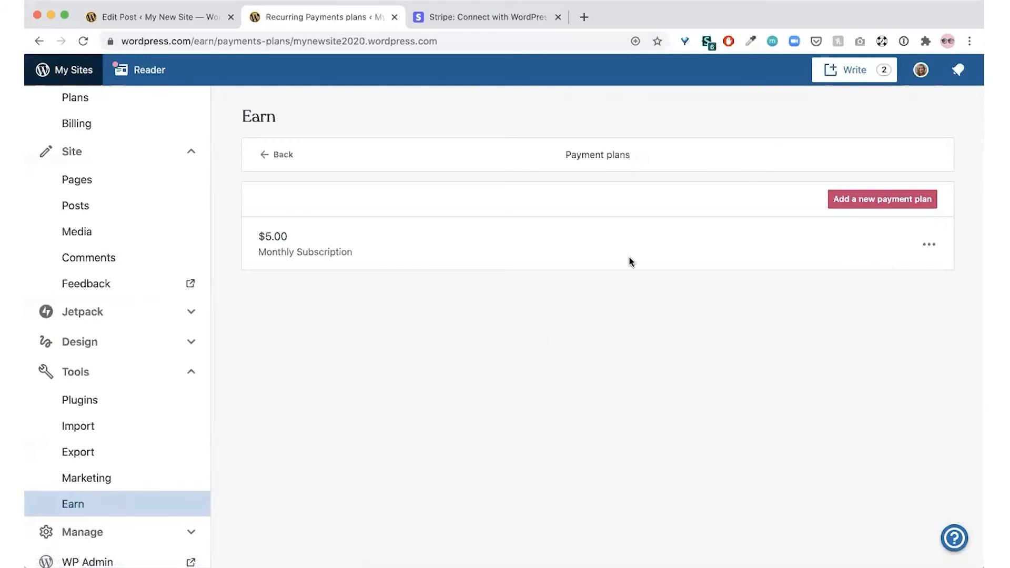
{"action": "left_click", "coordinate": [928, 244]}
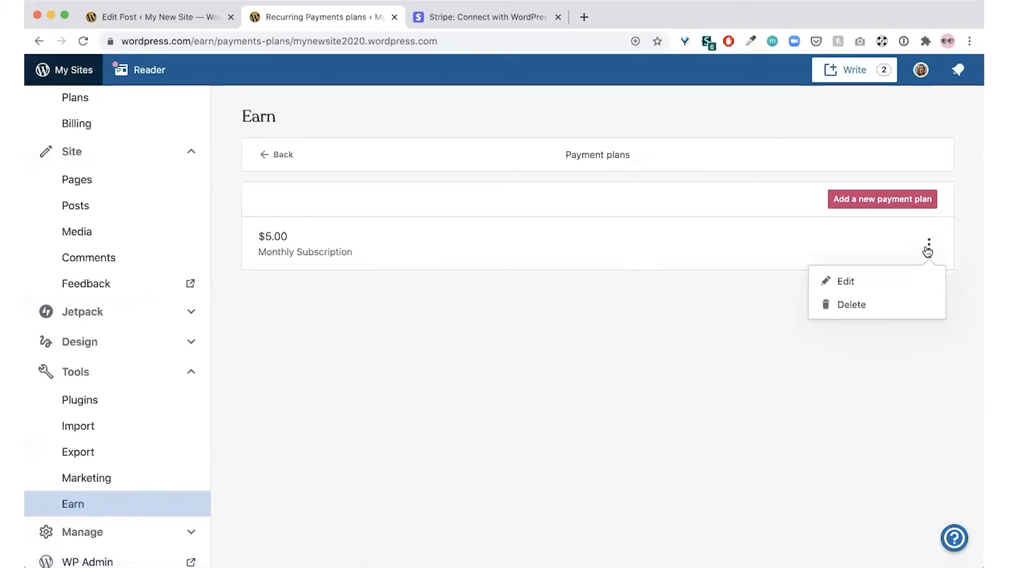
{"action": "left_click", "coordinate": [844, 281]}
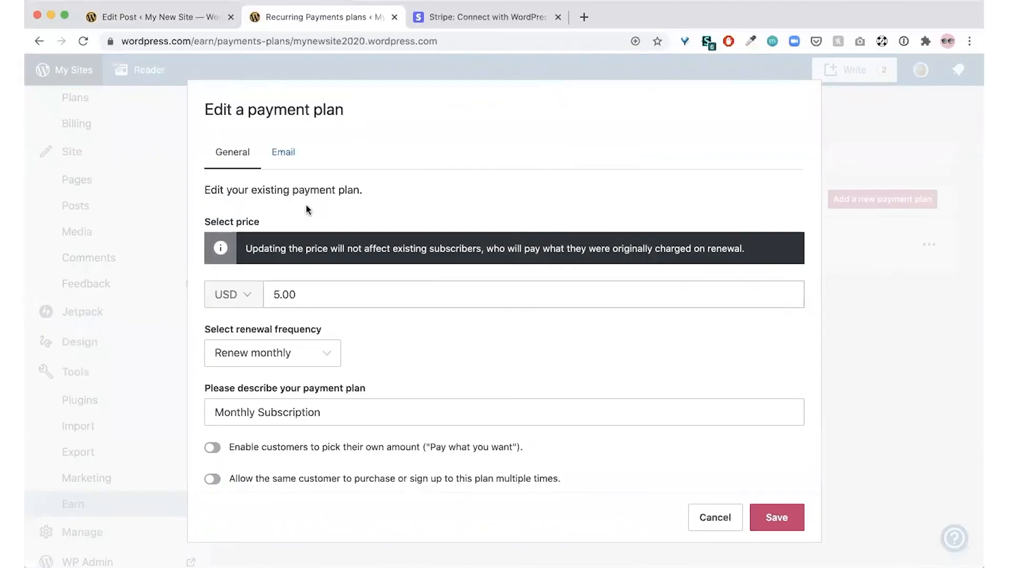
- Show the plan's Email settings, confirming newly published posts are emailed to customers
{"action": "left_click", "coordinate": [283, 152]}
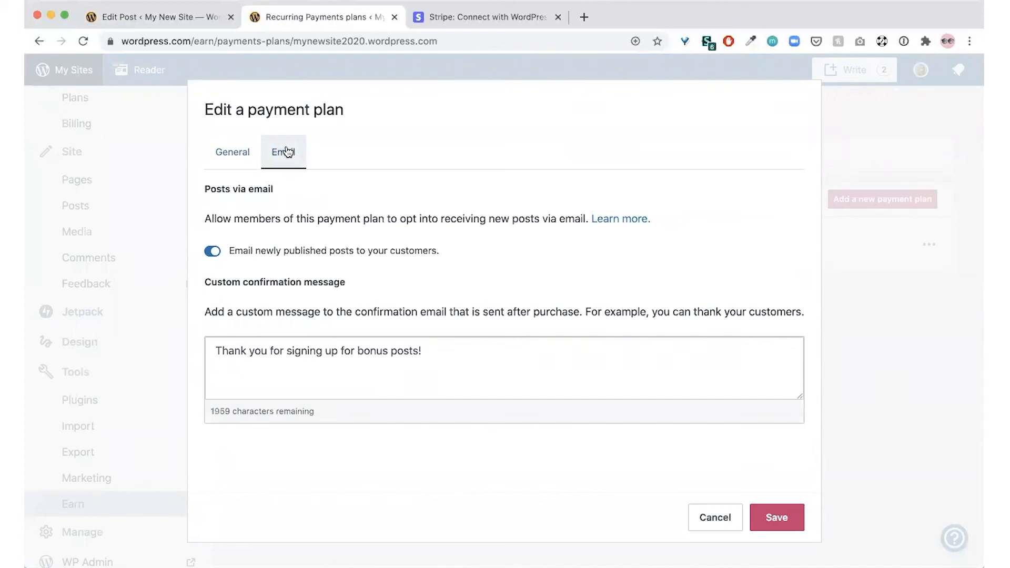
{"action": "mouse_move", "coordinate": [299, 256]}
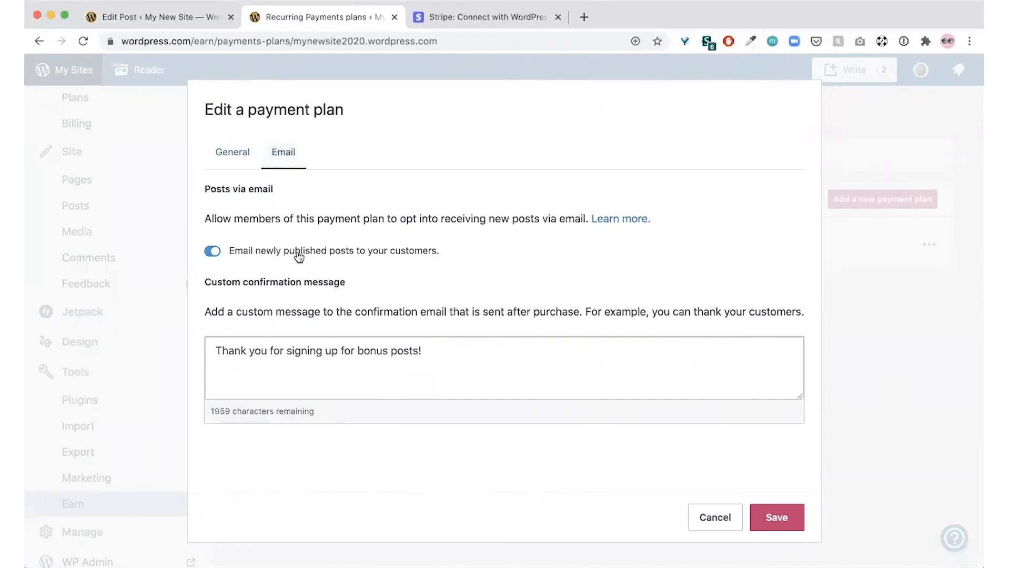
{"action": "mouse_move", "coordinate": [415, 261]}
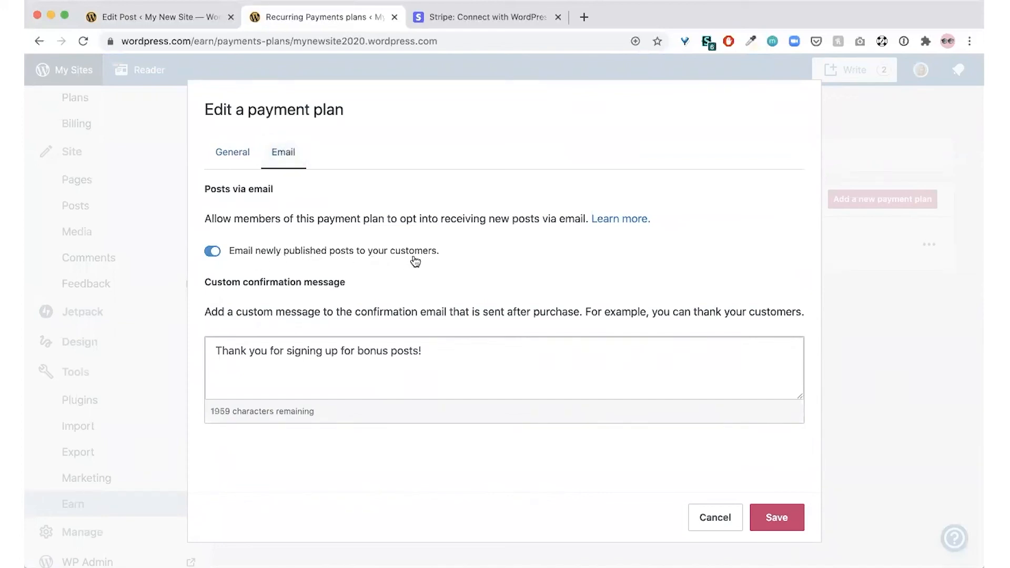
{"action": "mouse_move", "coordinate": [413, 264]}
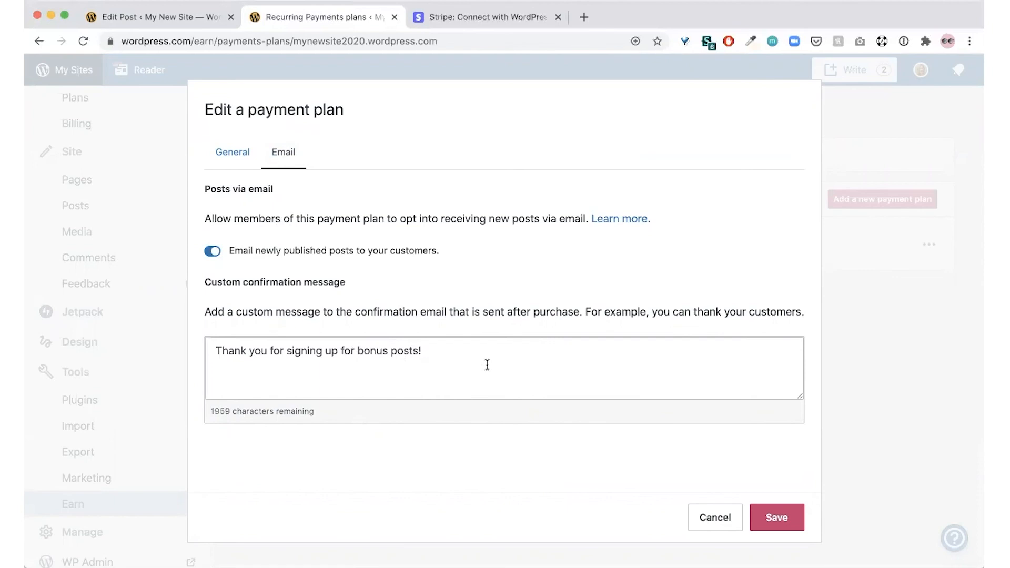
{"action": "mouse_move", "coordinate": [492, 407]}
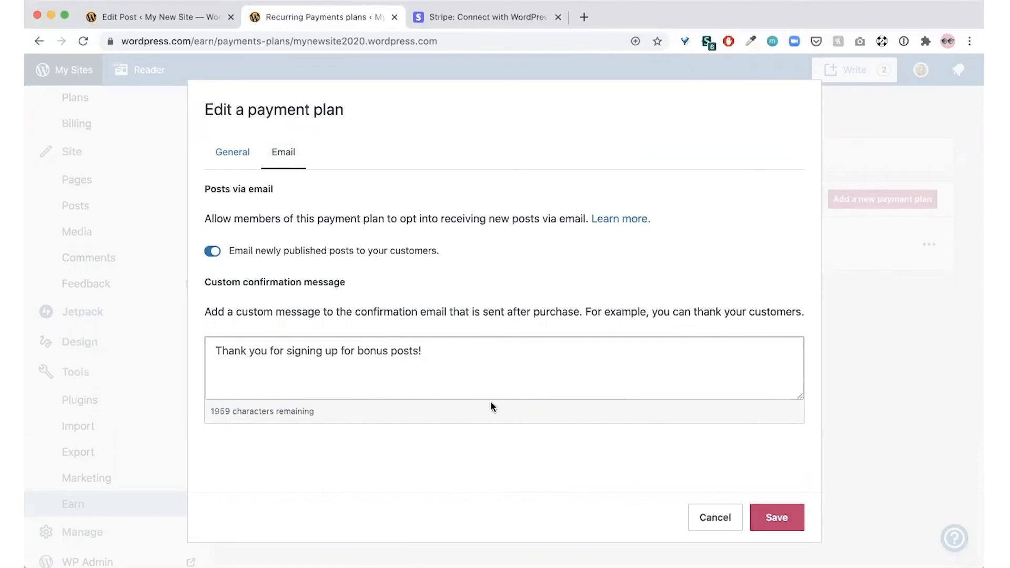
{"action": "mouse_move", "coordinate": [183, 198]}
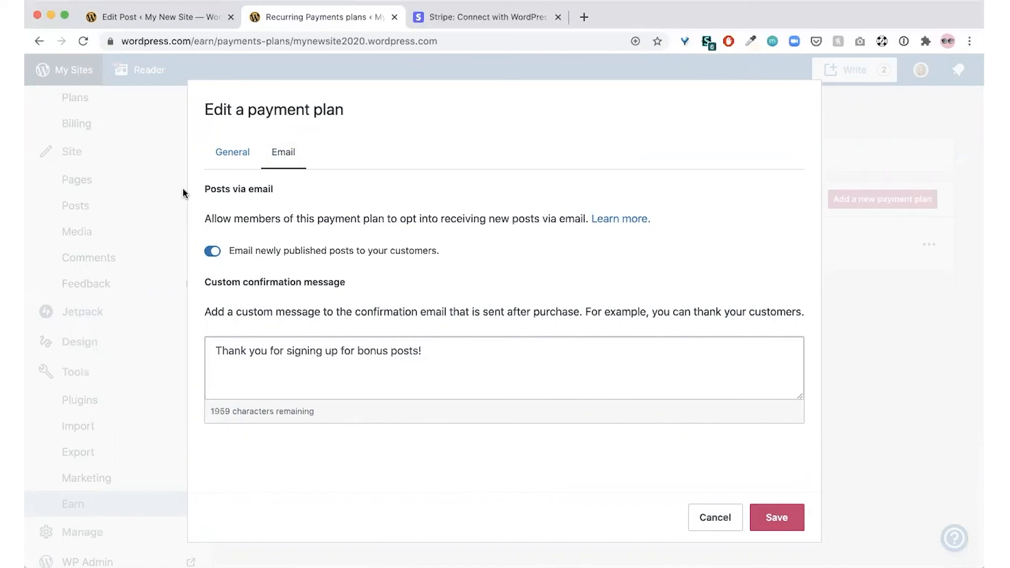
- Return to the Edit Post tab and show the post settings: public, publish immediately
{"action": "left_click", "coordinate": [155, 17]}
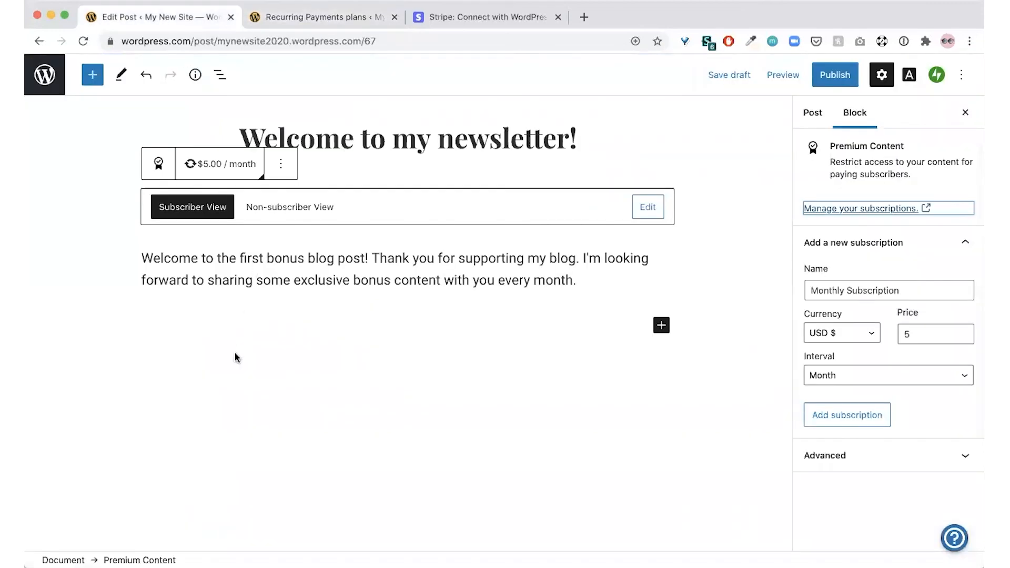
{"action": "left_click", "coordinate": [812, 112]}
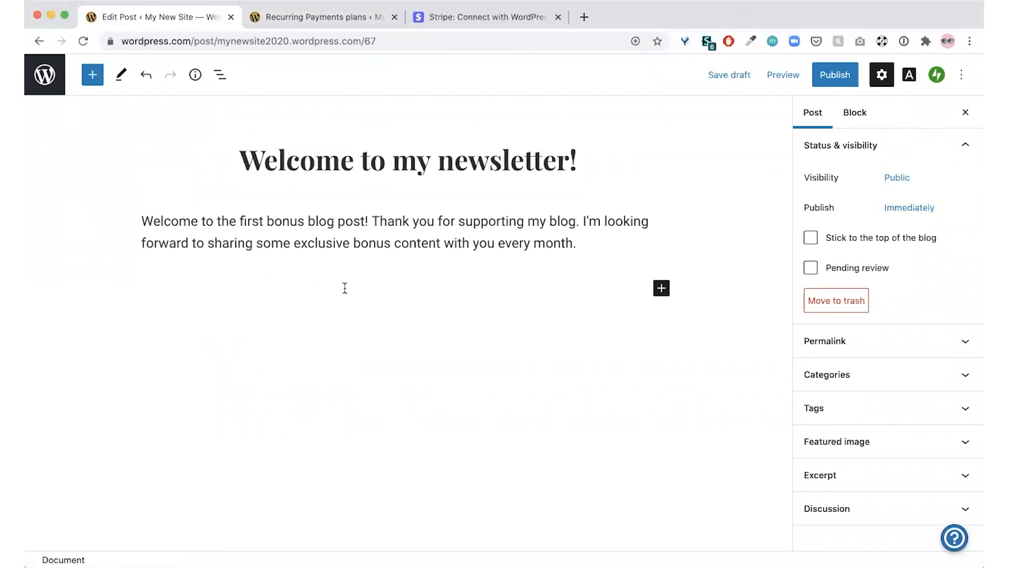
{"action": "mouse_move", "coordinate": [835, 75]}
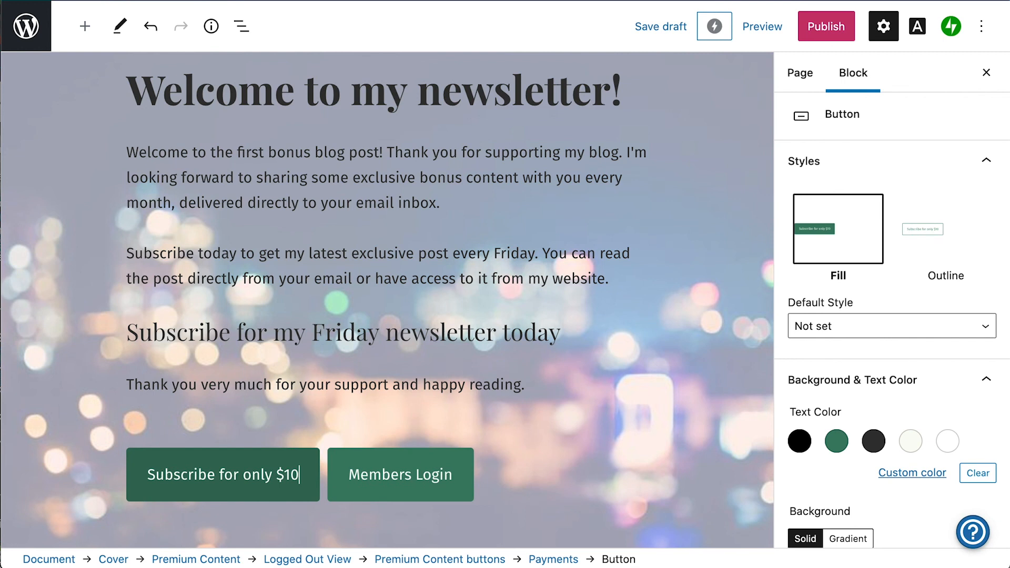
- Complete the button label 'Subscribe for only $10 a month' and publish the page
{"action": "type", "text": "a month"}
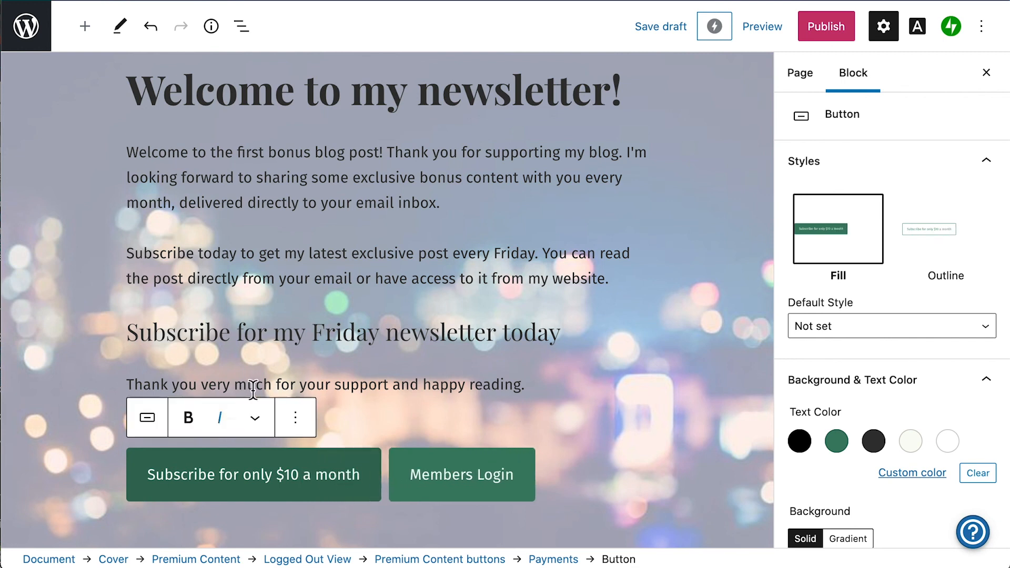
{"action": "mouse_move", "coordinate": [826, 26]}
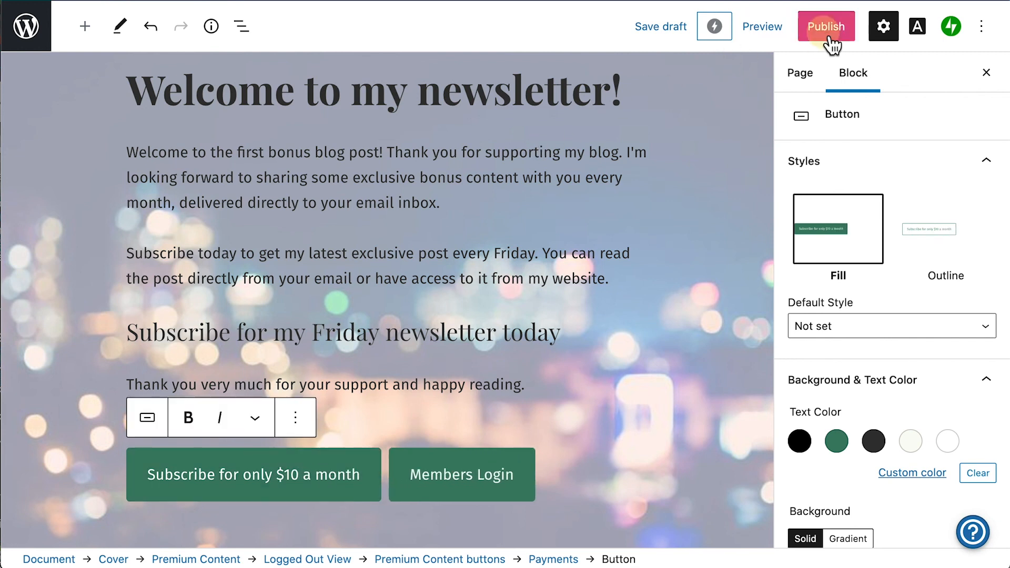
{"action": "left_click", "coordinate": [826, 26]}
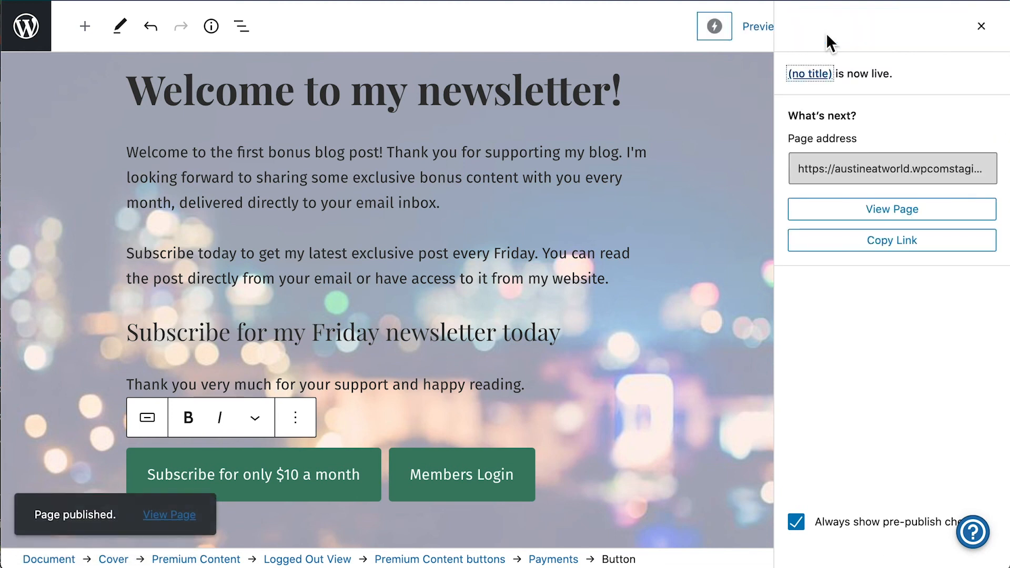